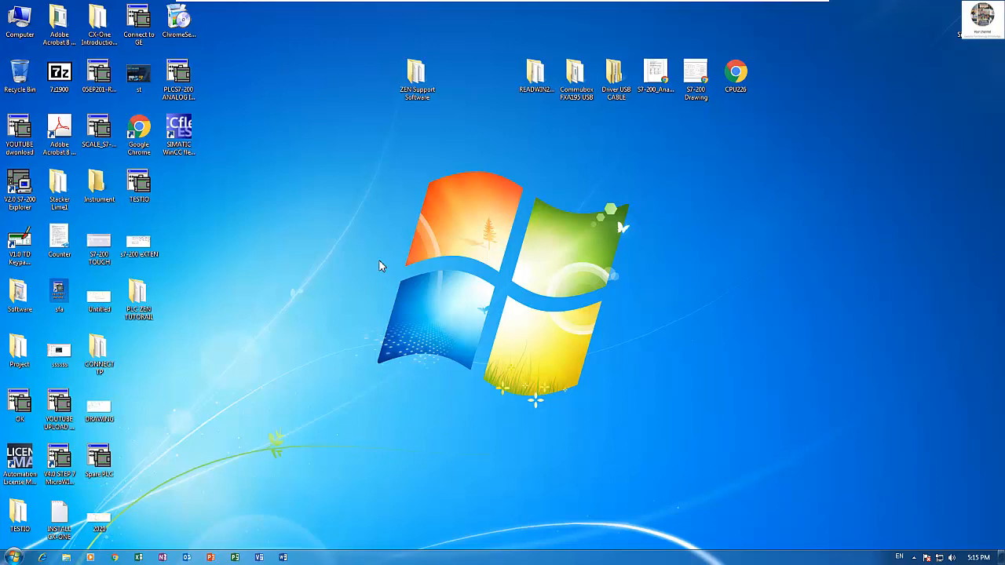
pyautogui.moveTo(434, 235)
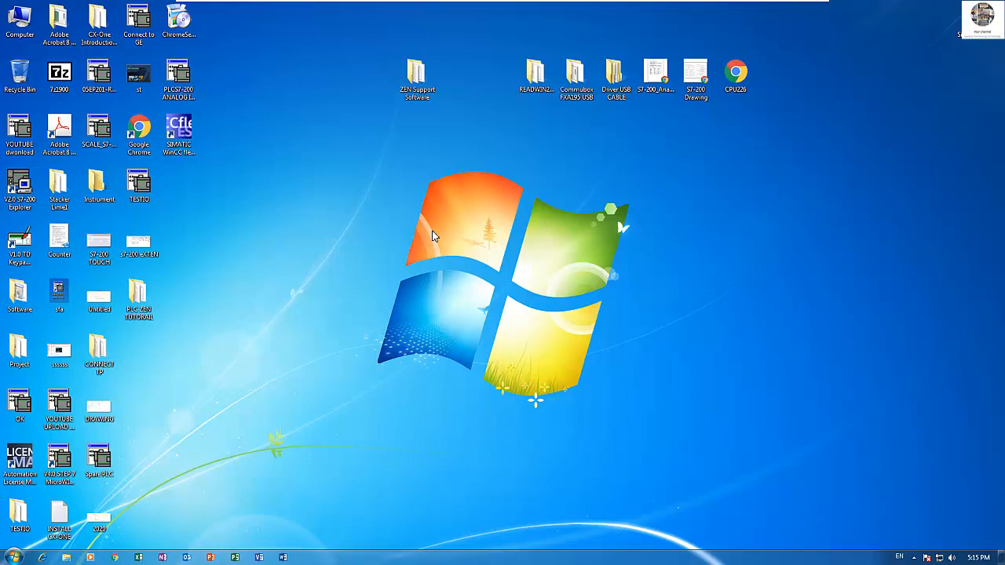
pyautogui.moveTo(422, 171)
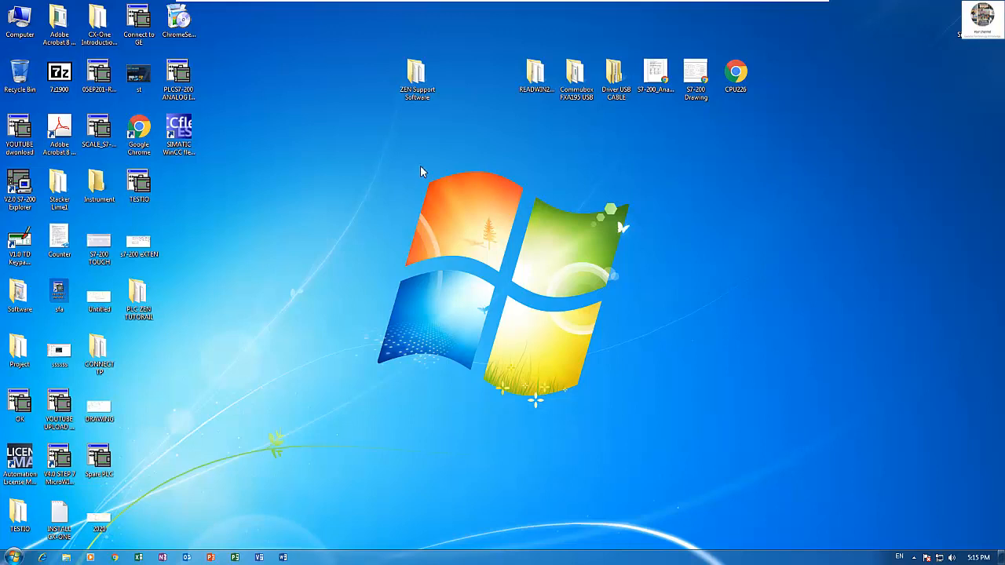
pyautogui.moveTo(416, 176)
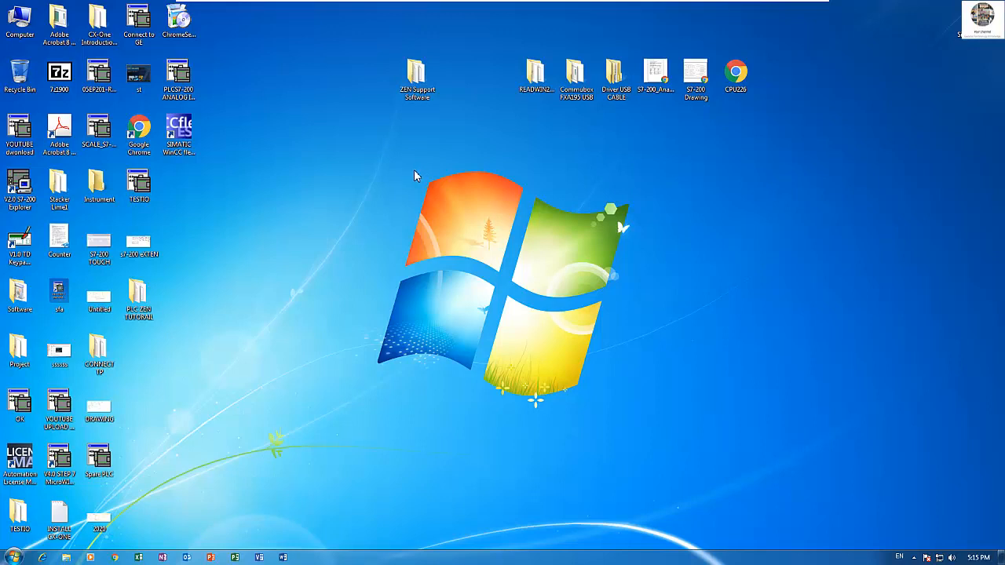
pyautogui.moveTo(433, 173)
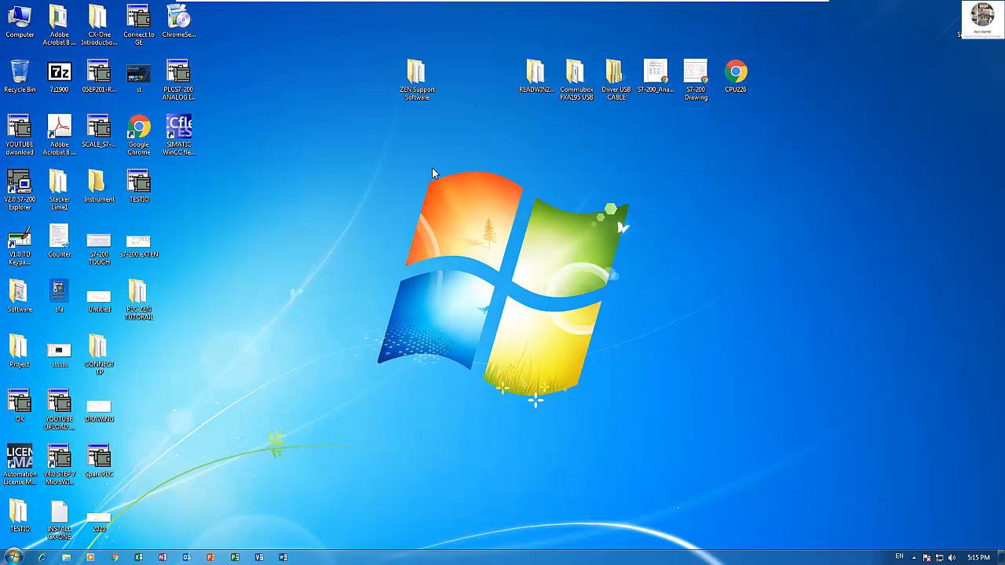
pyautogui.moveTo(564, 186)
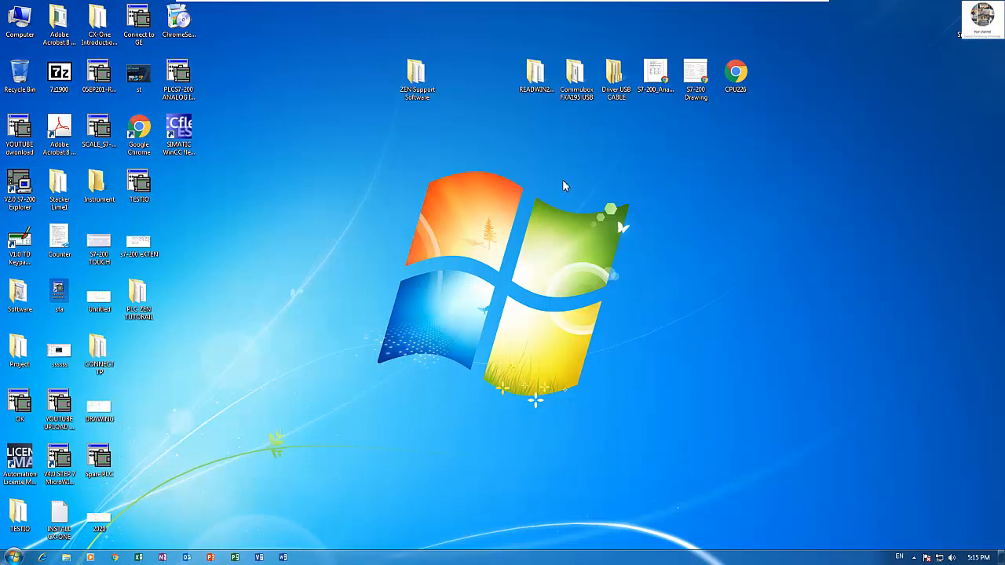
# Launch ZENTool from the ZEN Support Software folder in Explorer
pyautogui.doubleClick(418, 76)
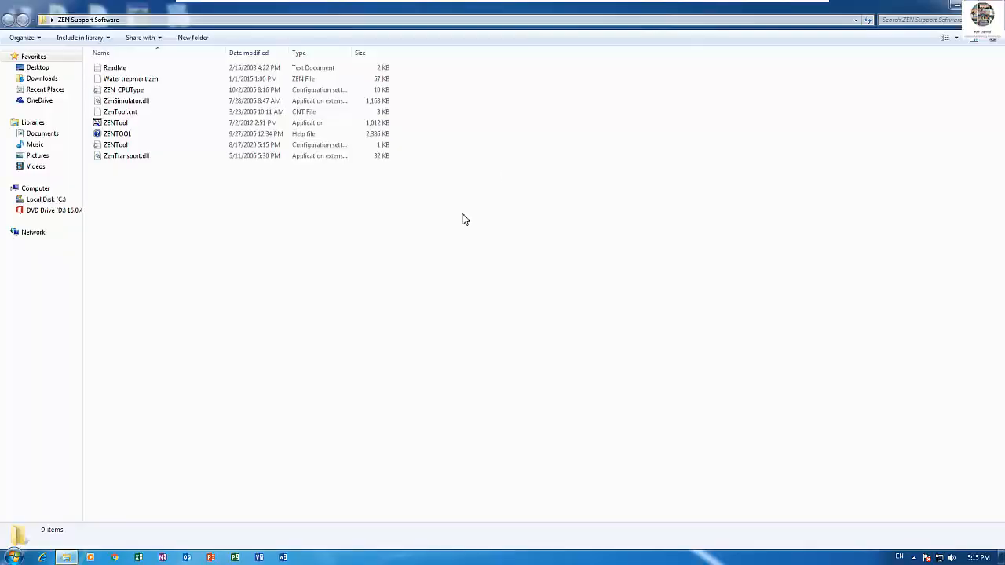
pyautogui.click(118, 134)
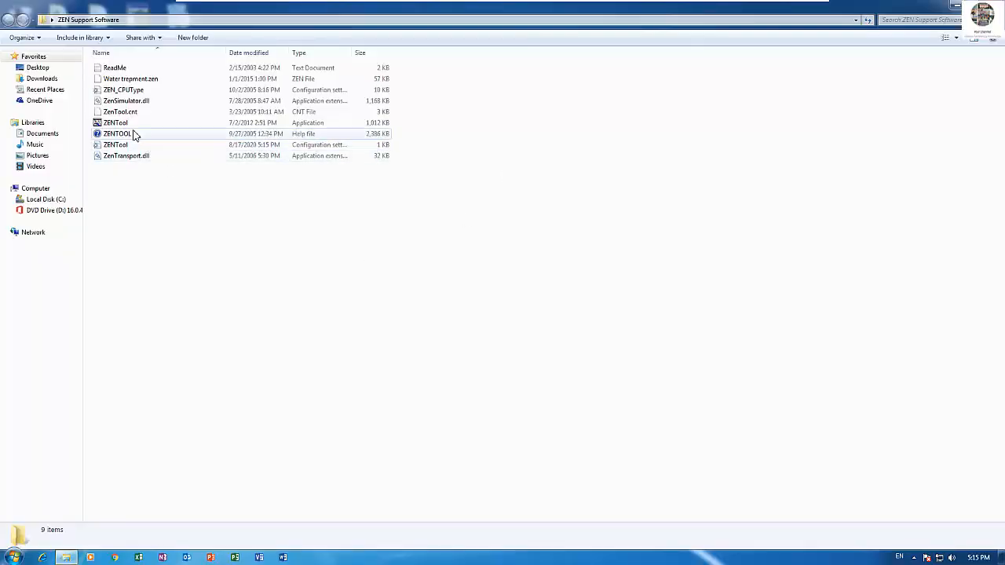
pyautogui.doubleClick(116, 122)
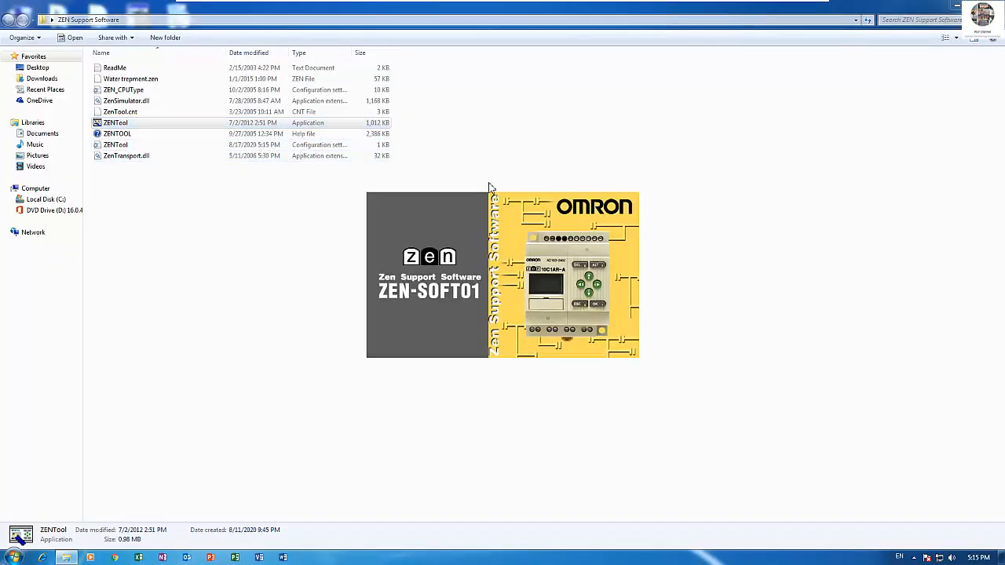
pyautogui.doubleClick(117, 122)
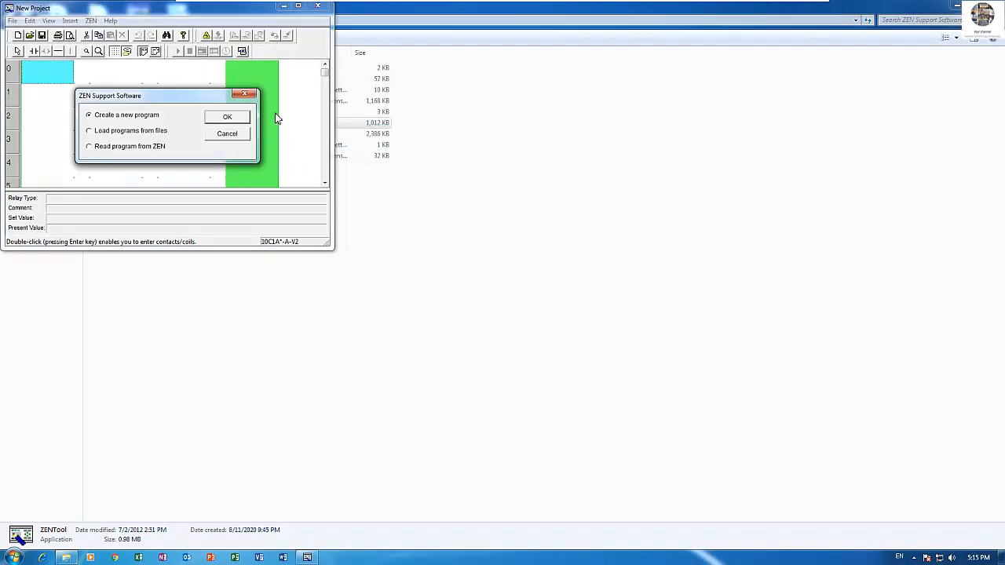
pyautogui.moveTo(286, 175)
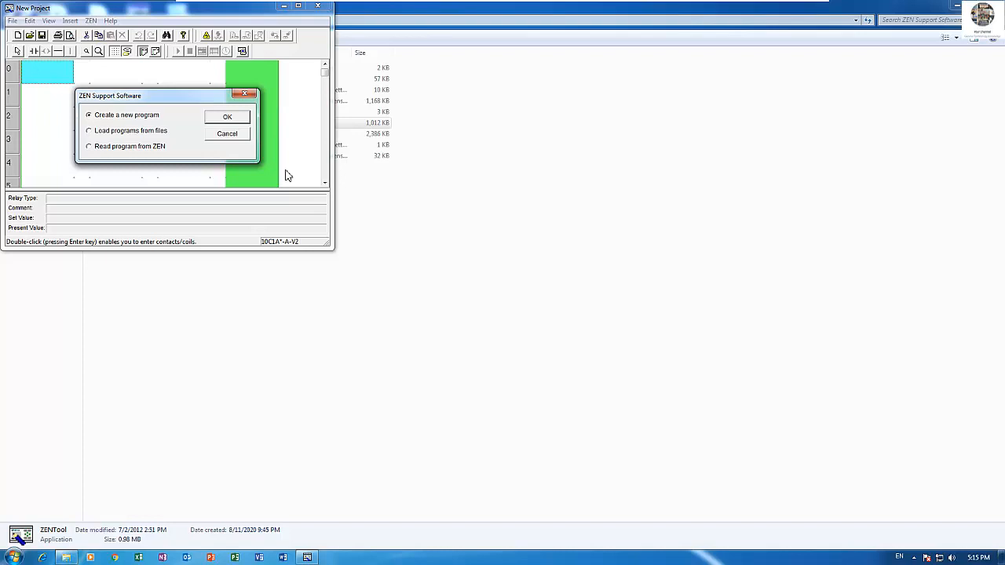
pyautogui.moveTo(330, 397)
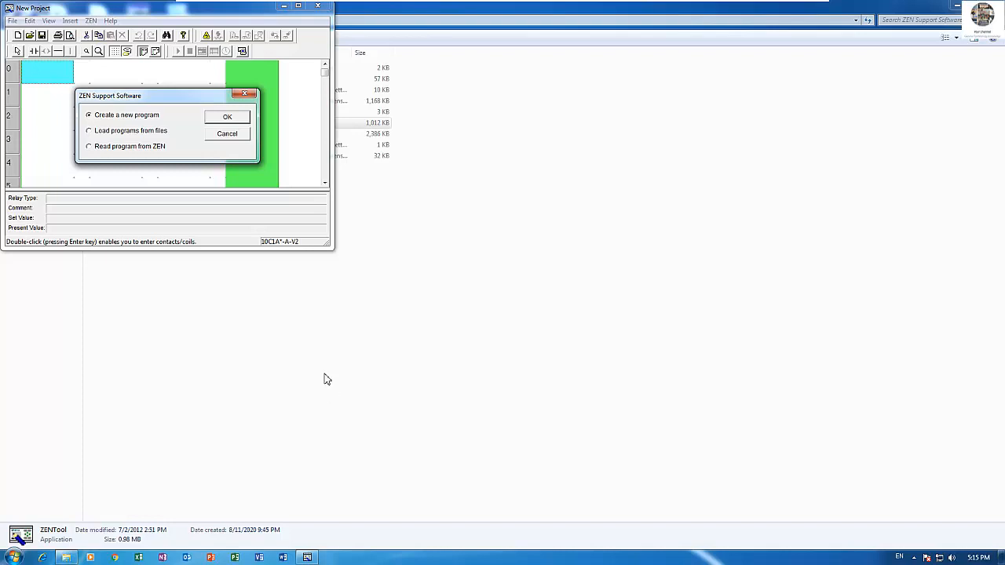
pyautogui.moveTo(266, 434)
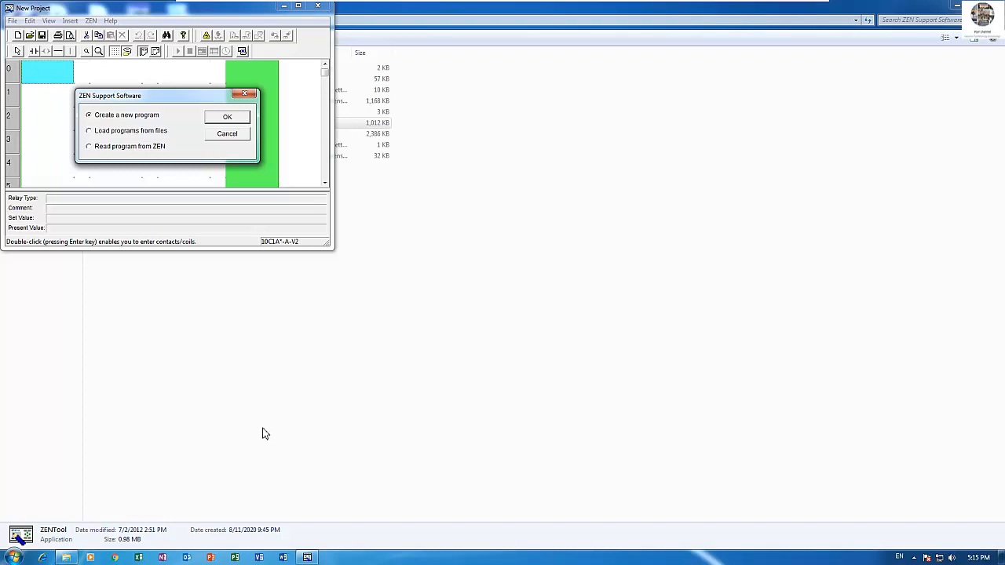
pyautogui.moveTo(201, 465)
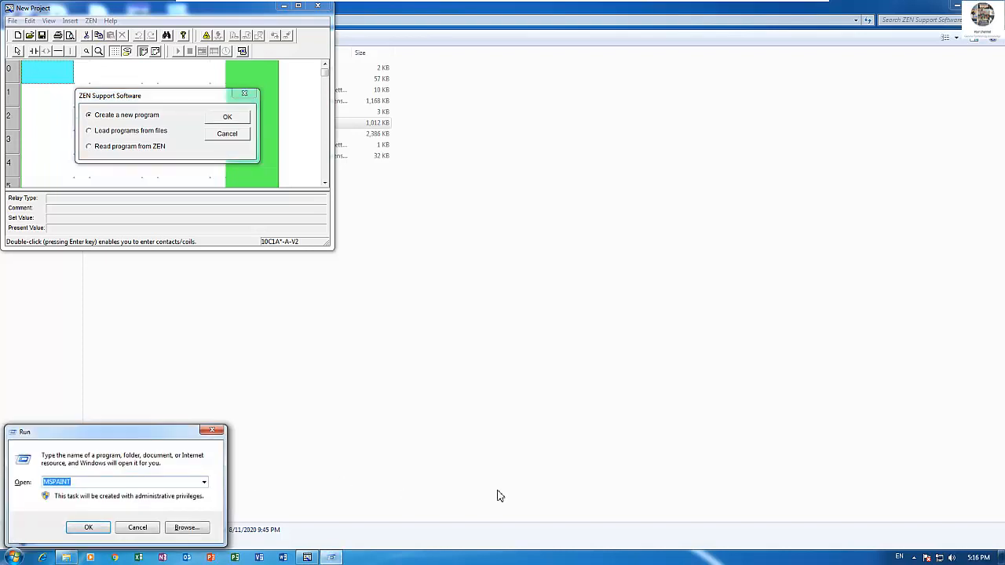
# Start Paint from Run with black as Color 1 and the Pencil tool active
pyautogui.click(88, 527)
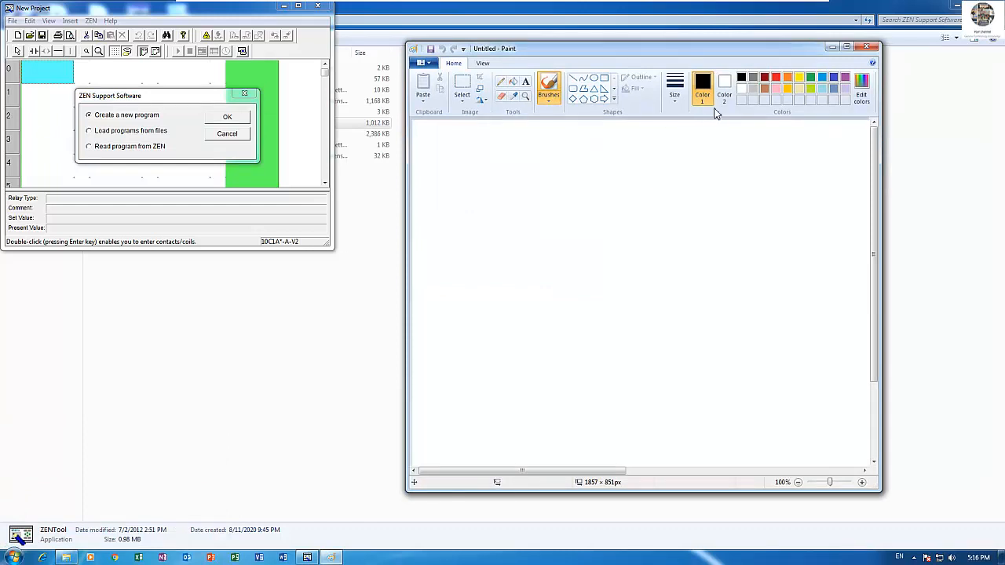
pyautogui.click(676, 87)
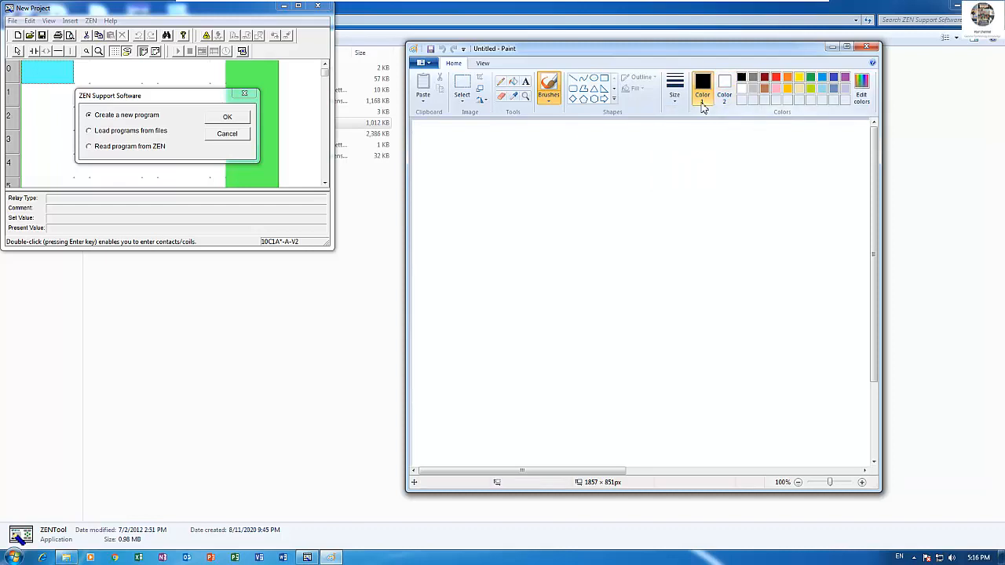
pyautogui.moveTo(694, 126)
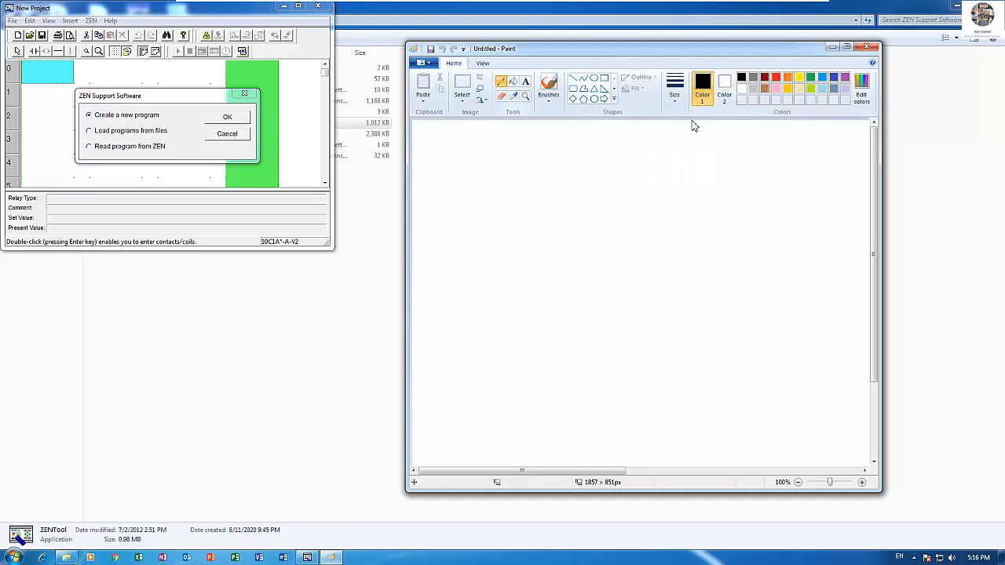
pyautogui.click(675, 88)
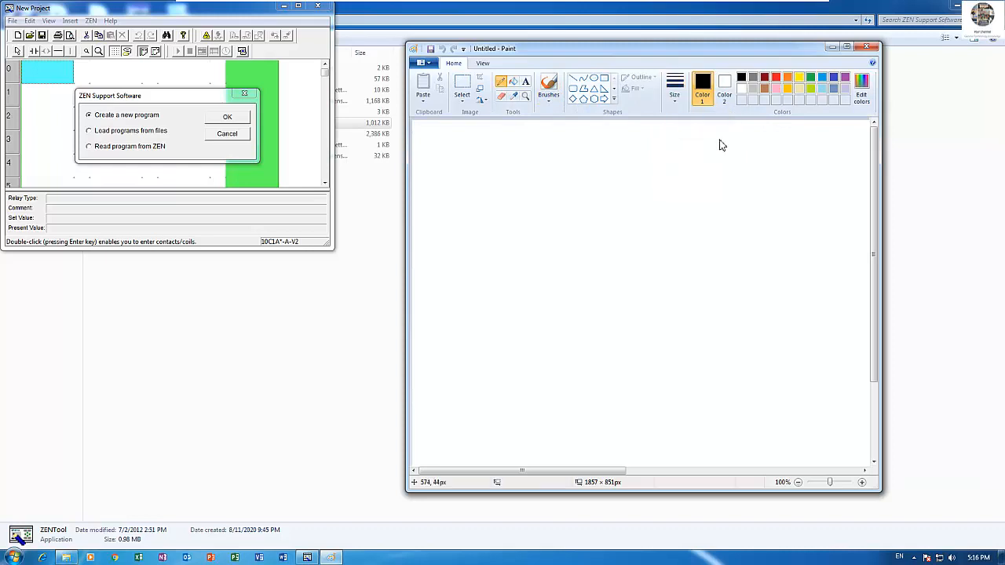
pyautogui.moveTo(604, 186)
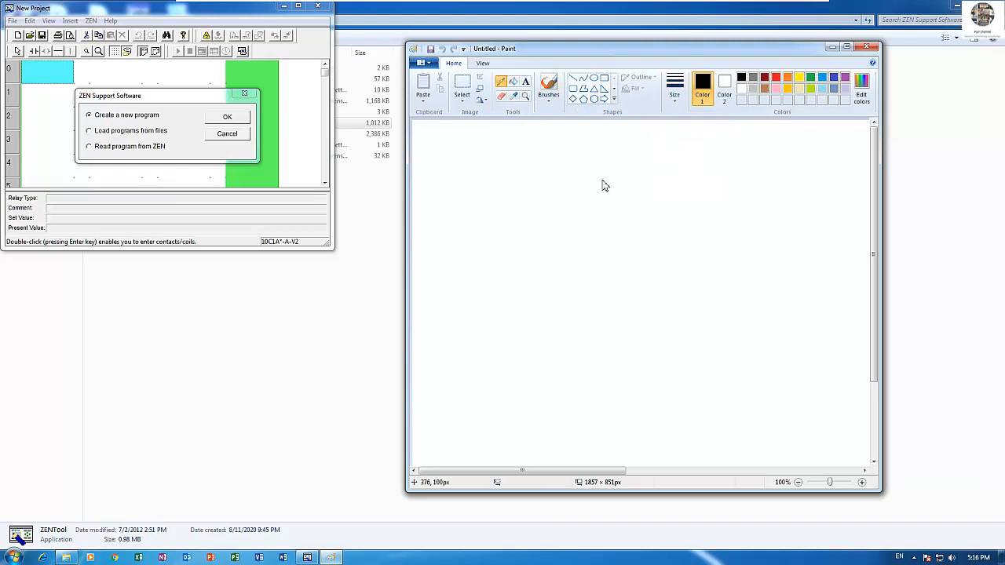
# Sketch the CPU box in the canvas's upper area
pyautogui.click(531, 176)
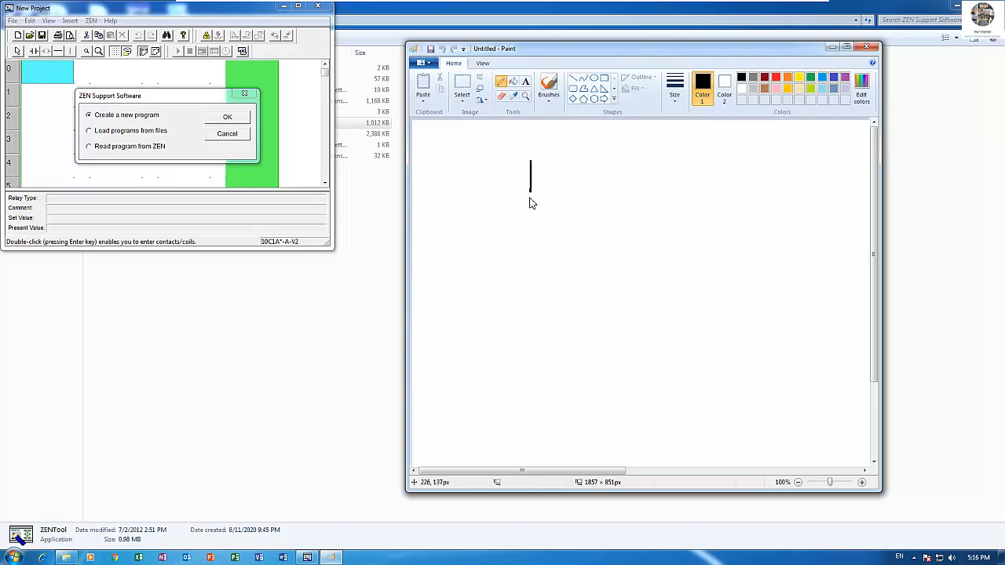
pyautogui.moveTo(531, 208); pyautogui.dragTo(616, 207)
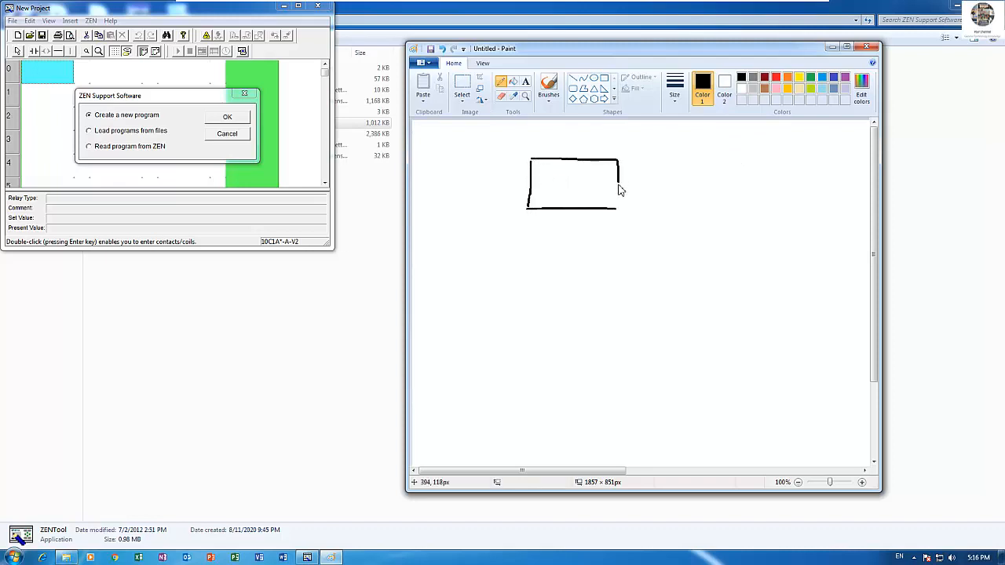
pyautogui.moveTo(547, 170)
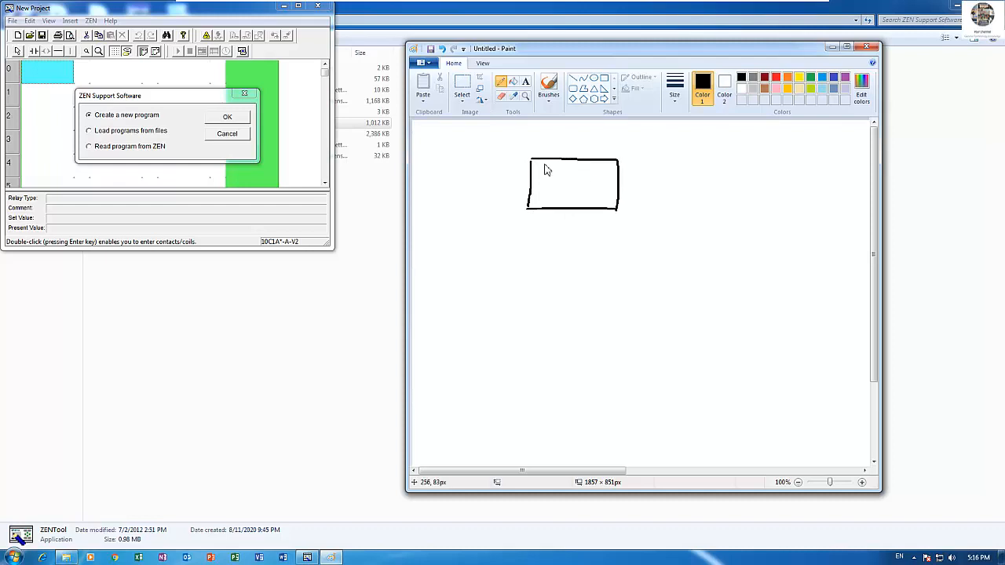
pyautogui.moveTo(591, 171)
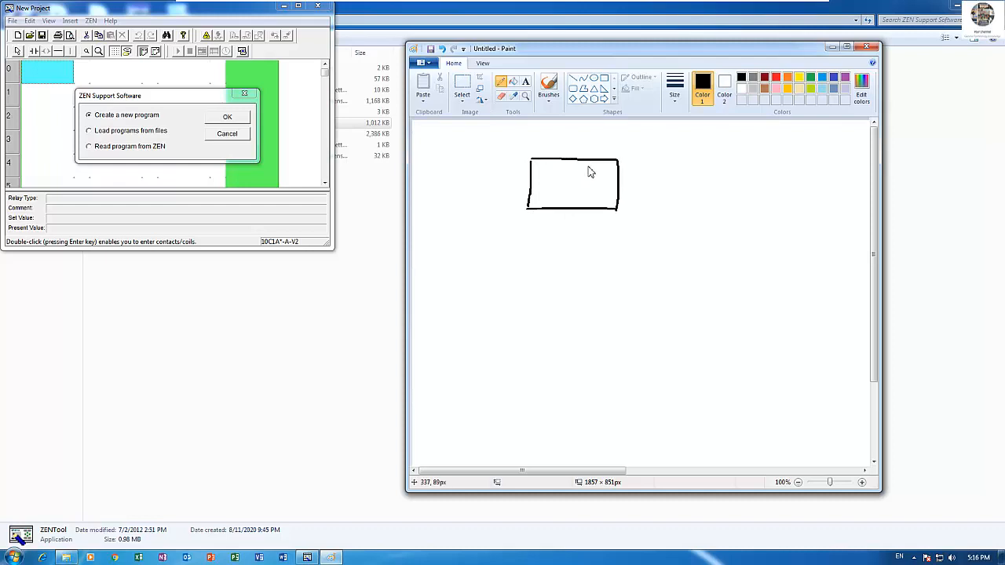
pyautogui.moveTo(565, 170)
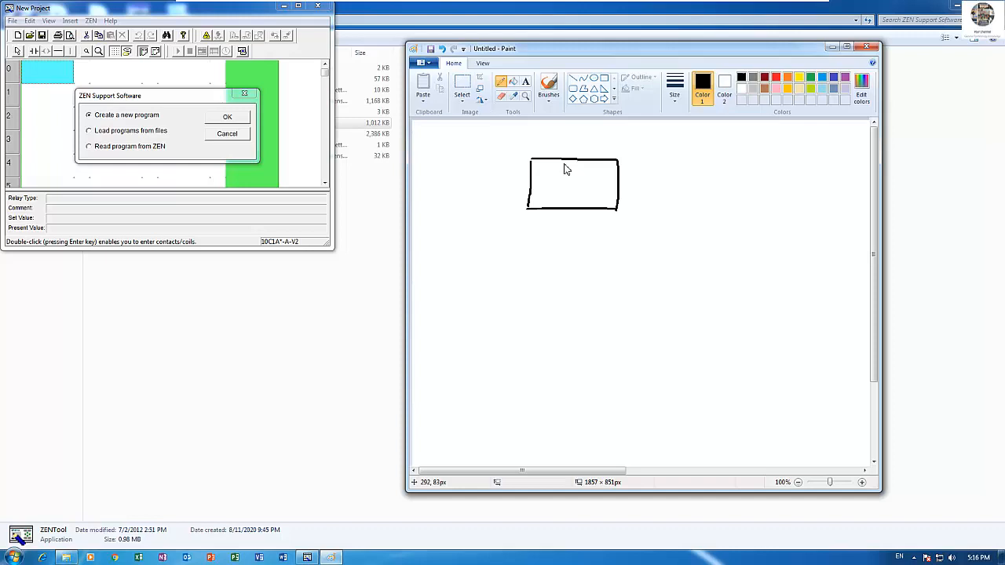
pyautogui.moveTo(591, 163)
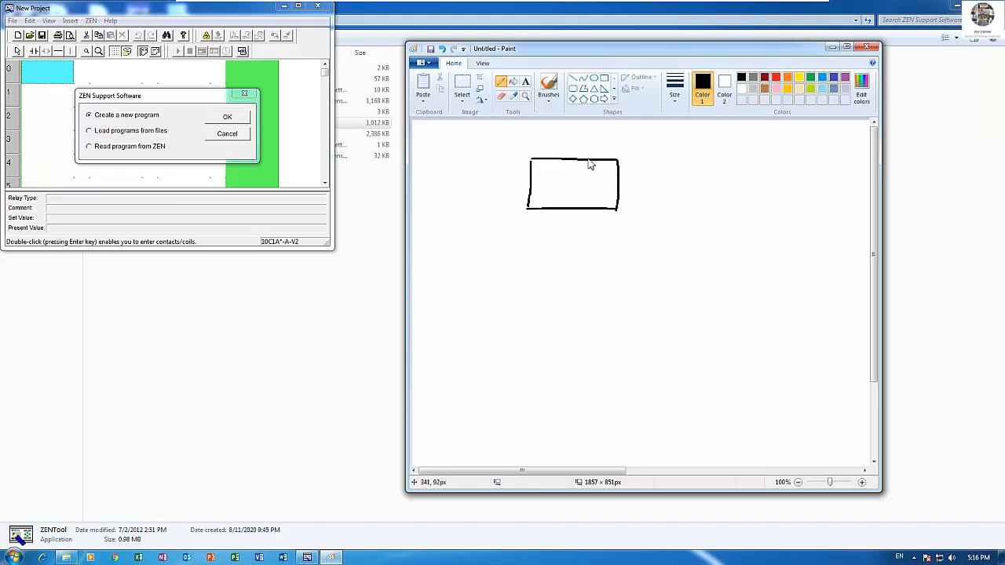
pyautogui.moveTo(659, 219)
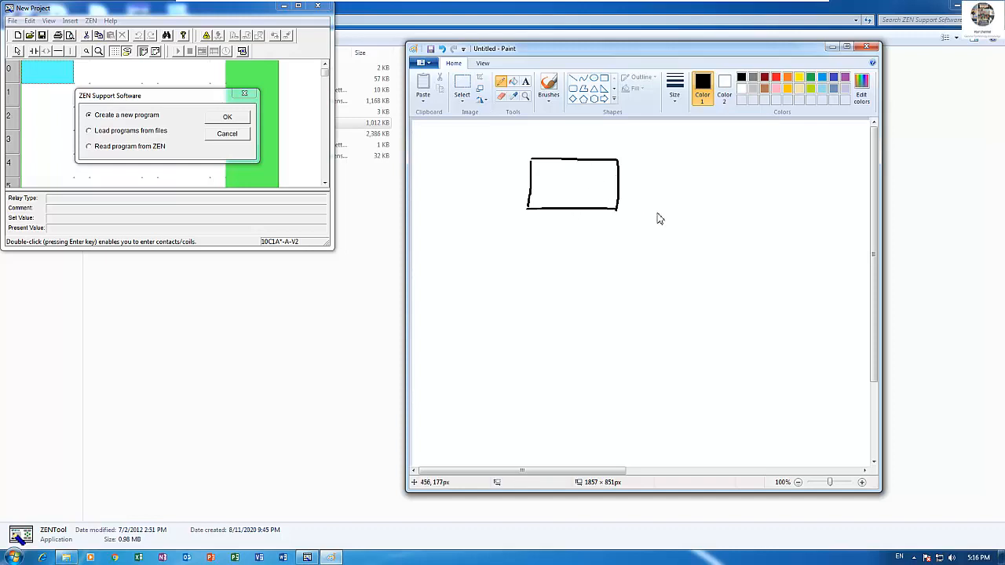
pyautogui.moveTo(666, 220)
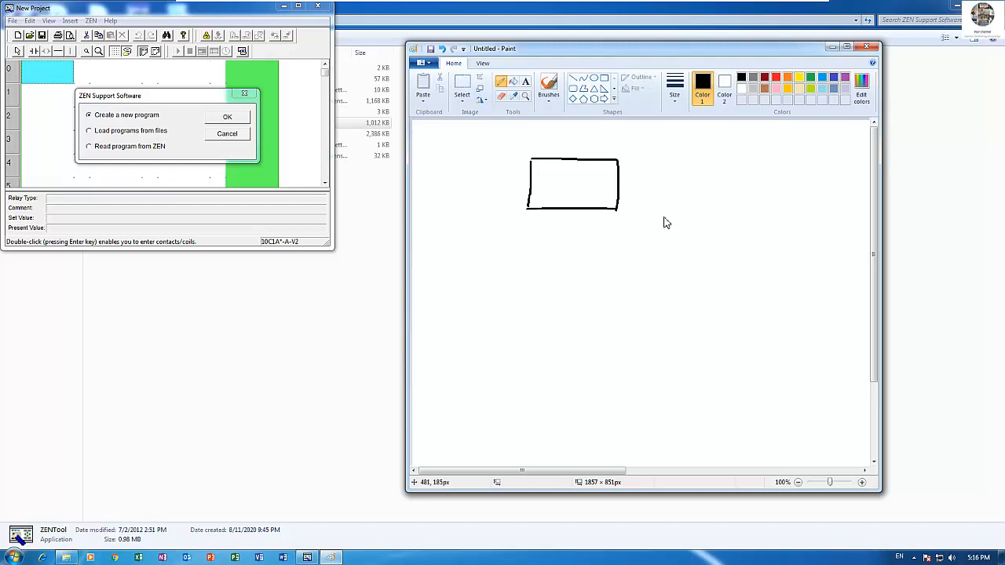
pyautogui.moveTo(671, 204)
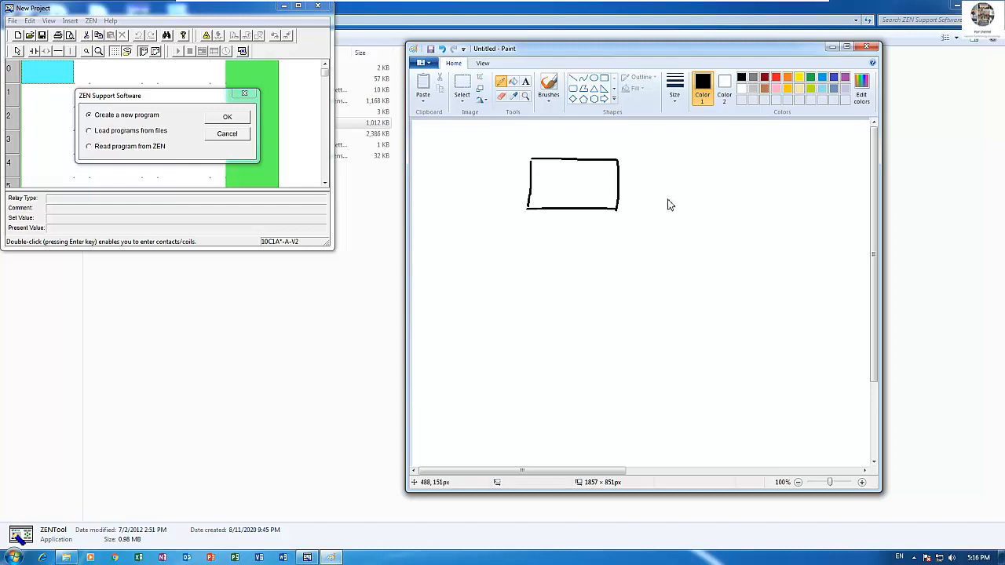
pyautogui.moveTo(629, 166)
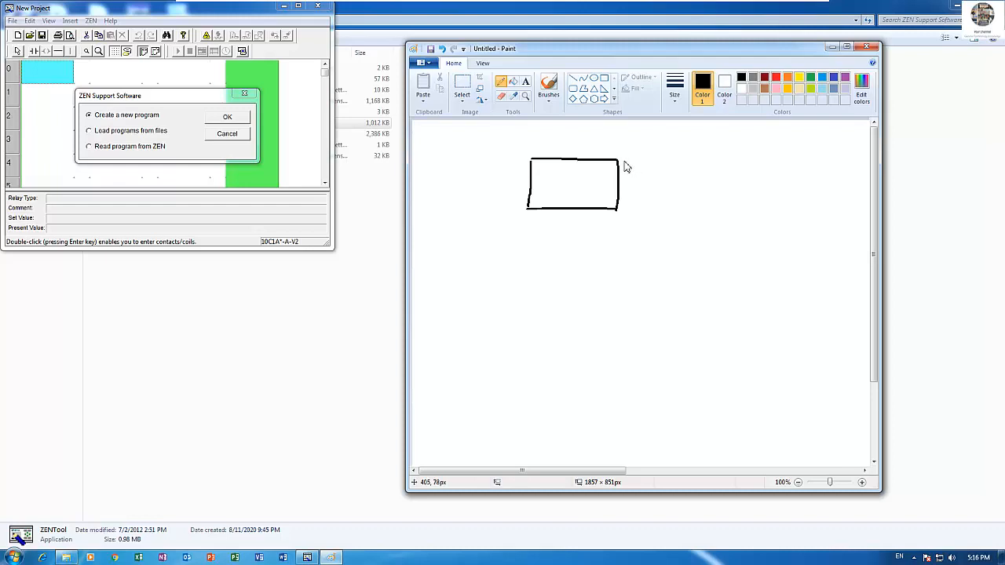
pyautogui.moveTo(625, 167)
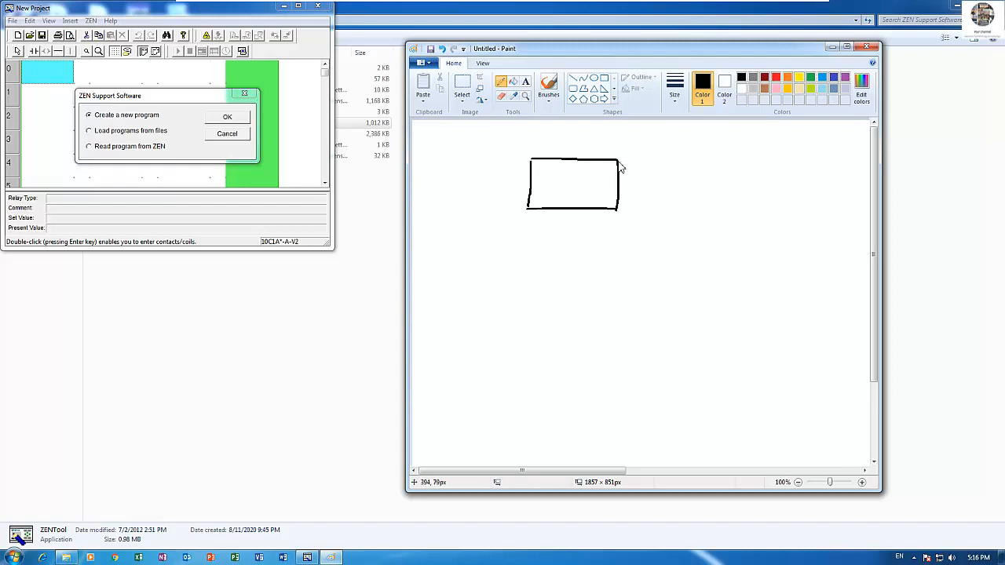
# Add two adjoining expansion module boxes lettered EM beside the CPU box
pyautogui.moveTo(620, 165); pyautogui.dragTo(657, 165)
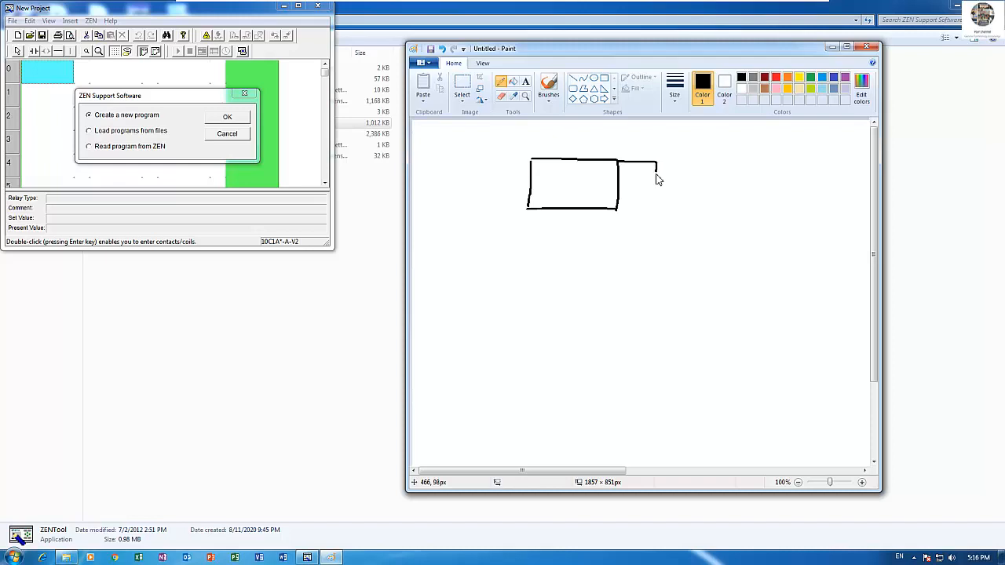
pyautogui.moveTo(656, 165); pyautogui.dragTo(656, 212)
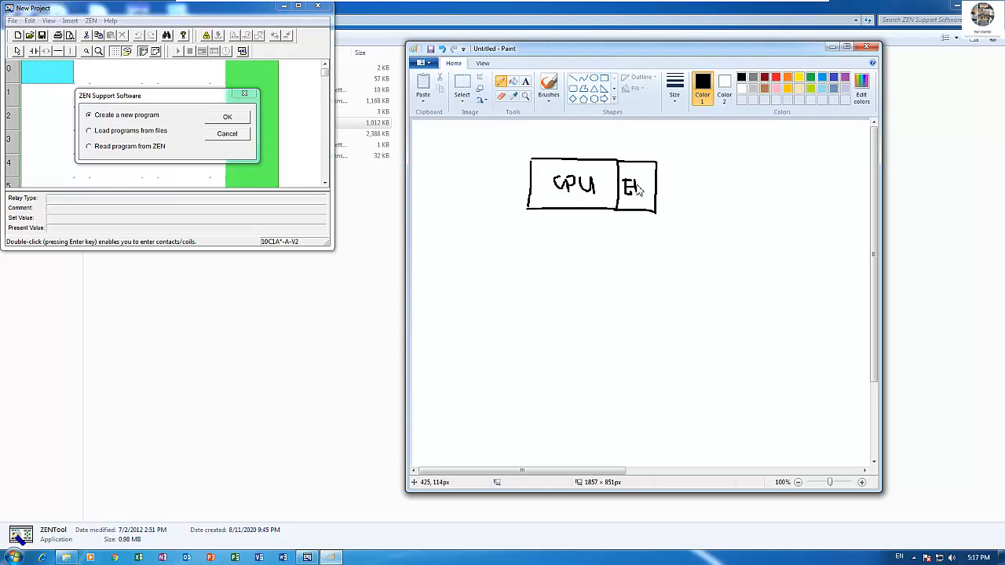
pyautogui.moveTo(631, 186); pyautogui.dragTo(647, 192)
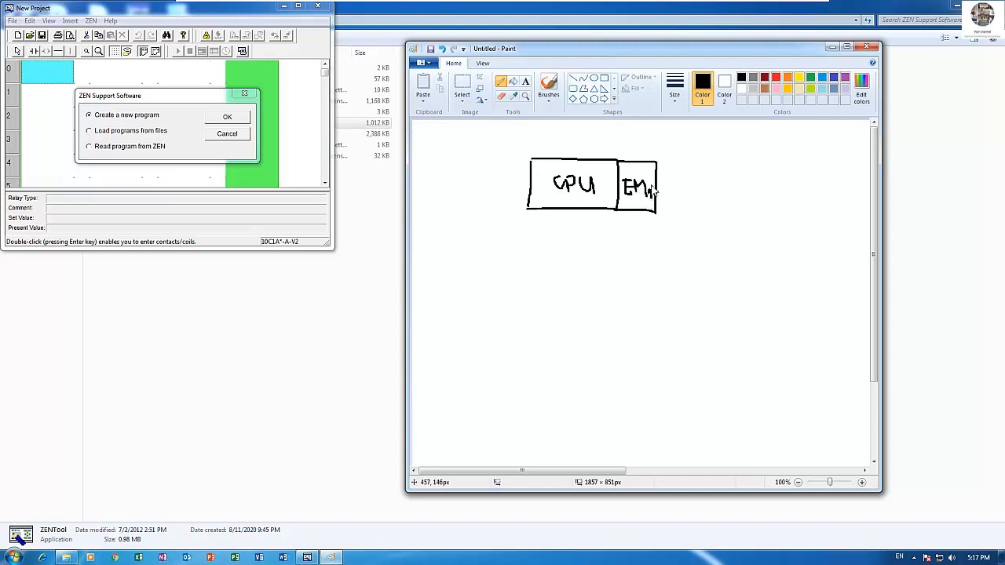
pyautogui.moveTo(657, 169)
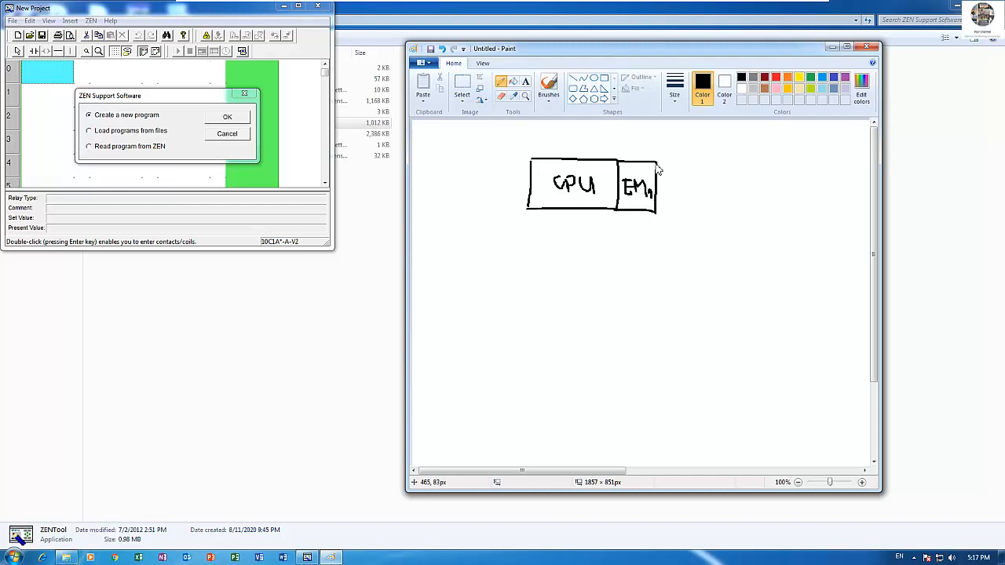
pyautogui.moveTo(656, 165); pyautogui.dragTo(694, 165)
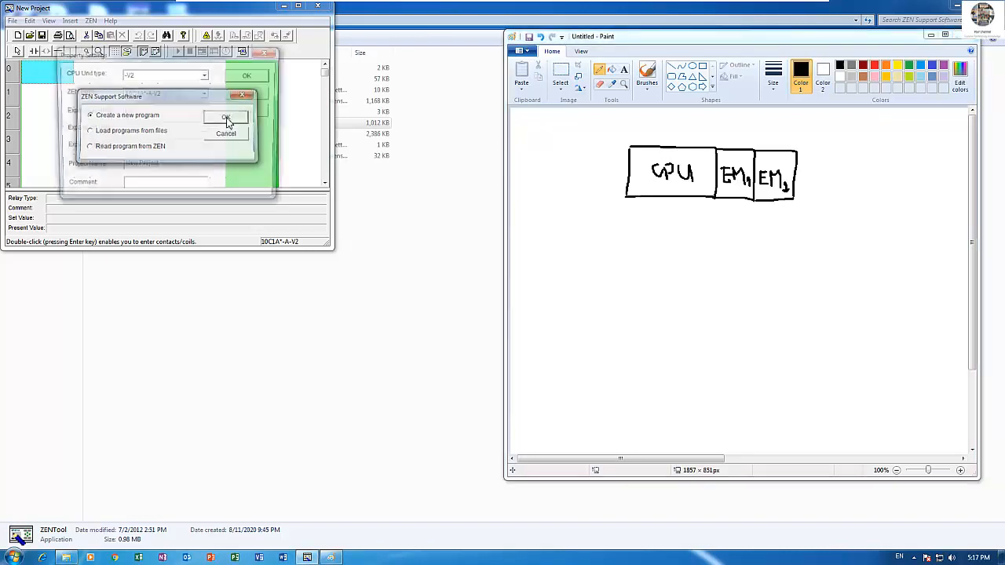
# Create a new program and set Expansion Unit 1 to the 8E1** model
pyautogui.click(227, 116)
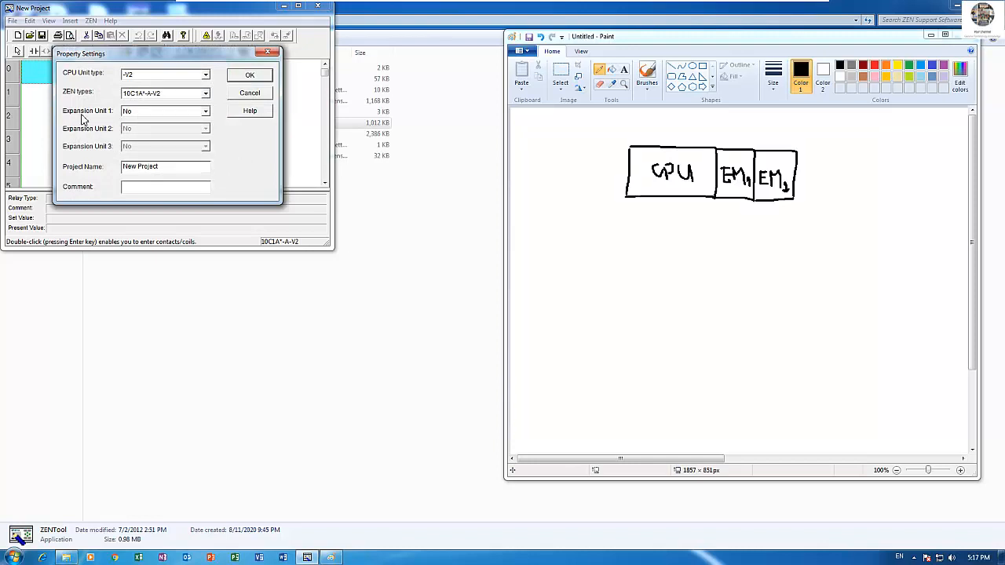
pyautogui.click(205, 110)
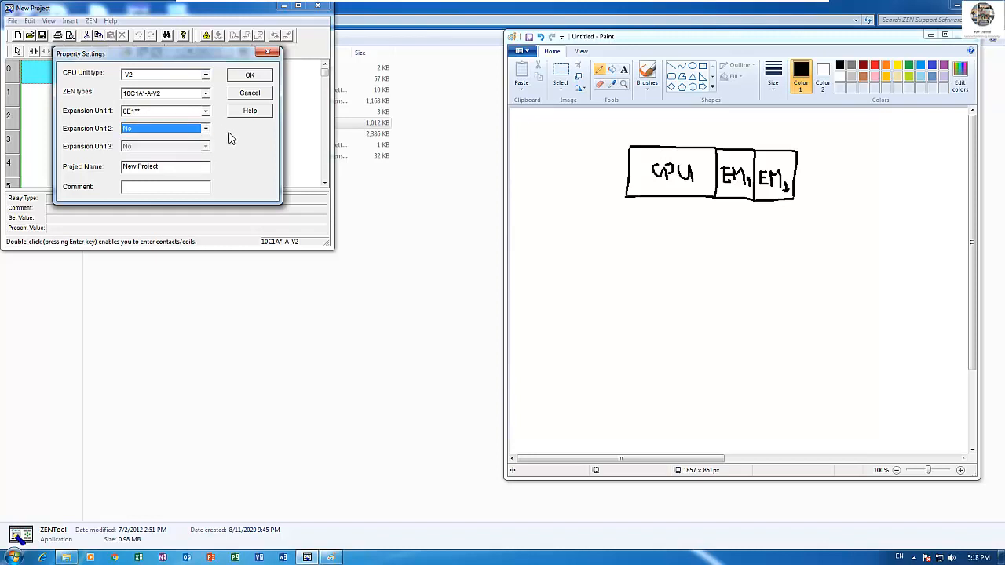
pyautogui.moveTo(218, 156)
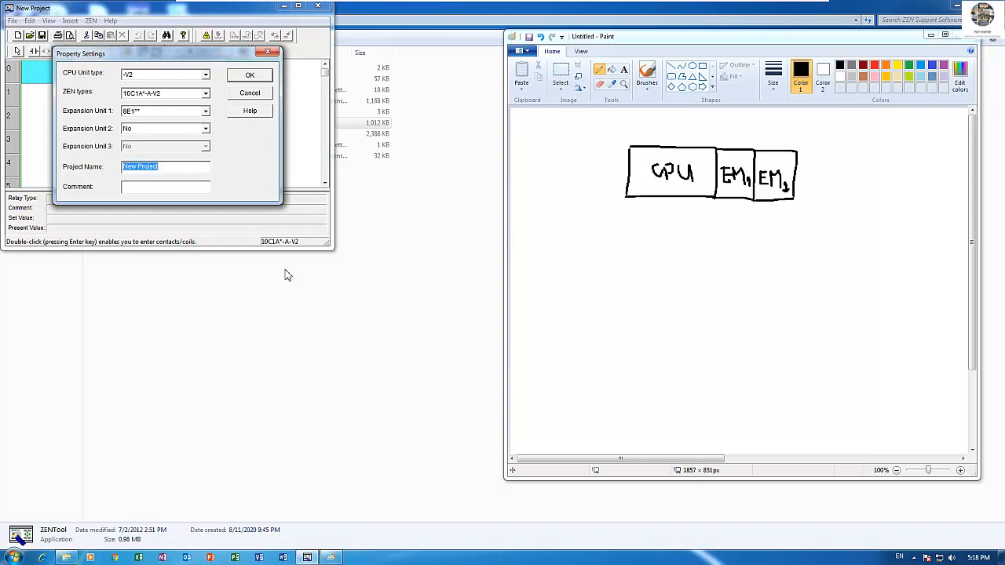
# Enter 'Zen EM' as the project name in Property Settings
pyautogui.write('4')
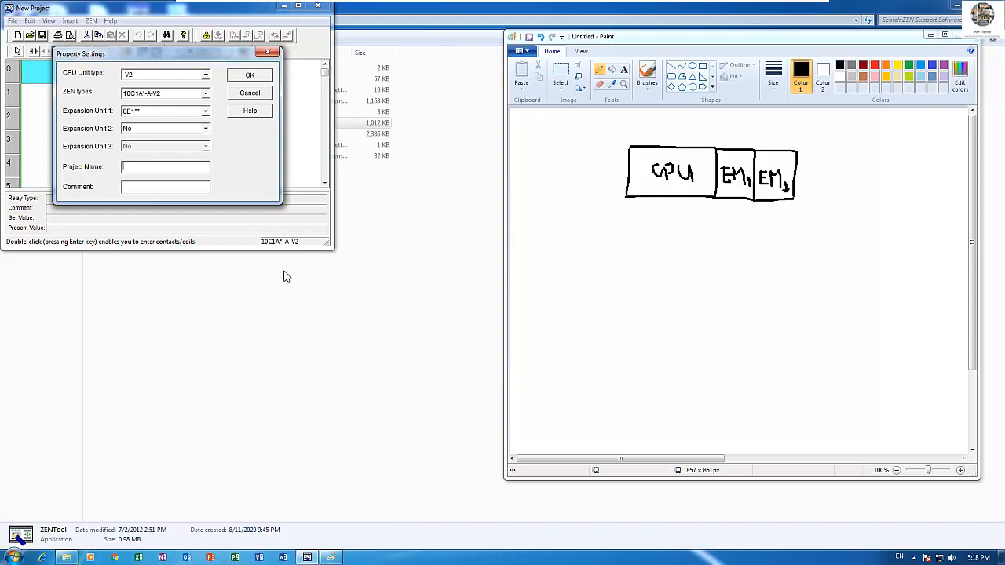
pyautogui.write('Z')
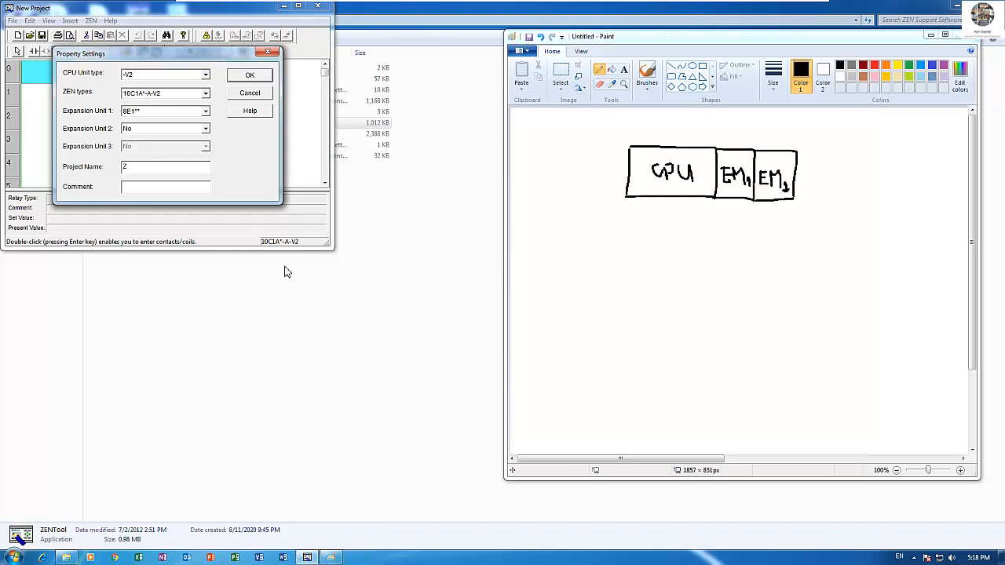
pyautogui.write('en EM par')
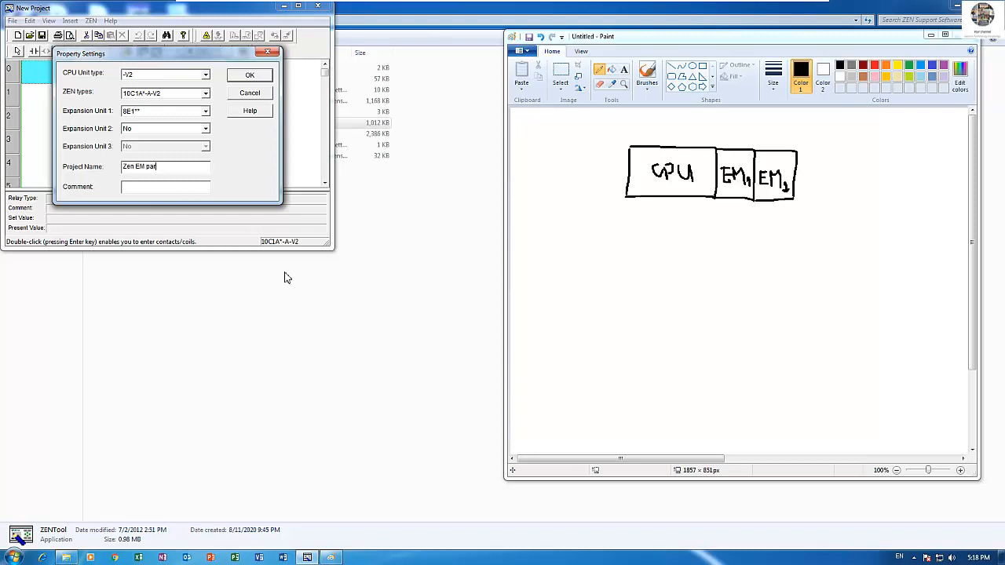
# Apply the project settings, maximize the ladder editor and start the simulator
pyautogui.click(250, 75)
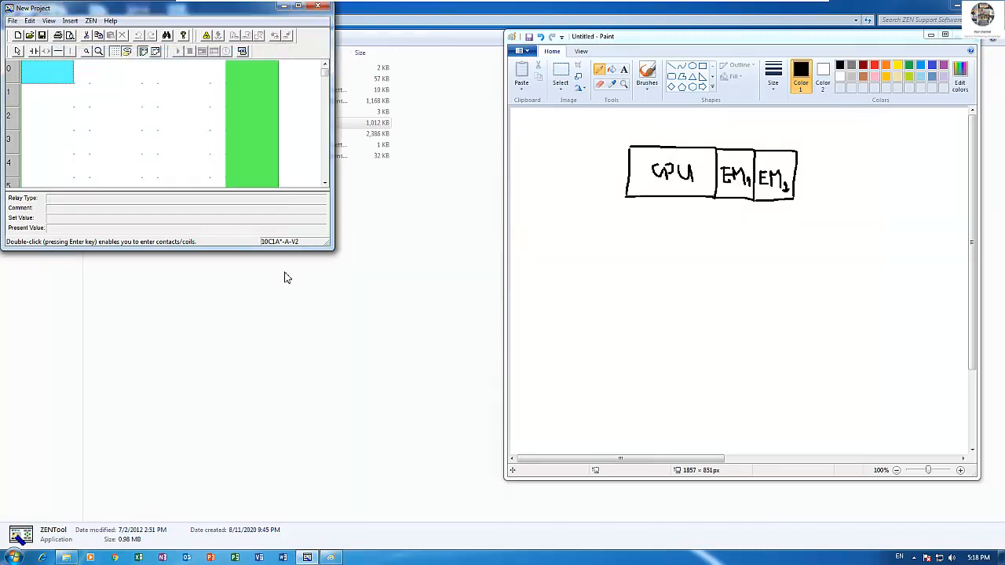
pyautogui.click(297, 7)
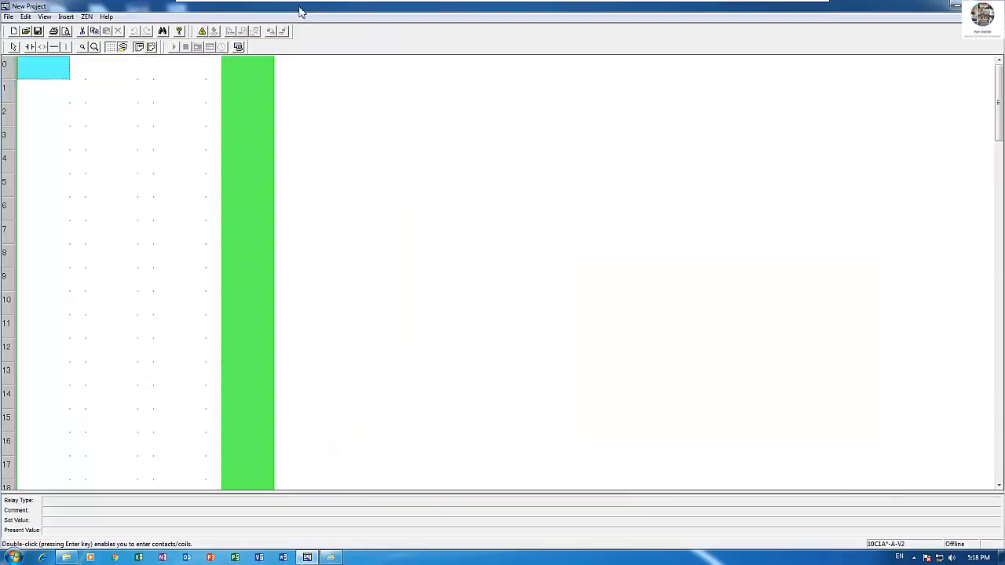
pyautogui.click(179, 139)
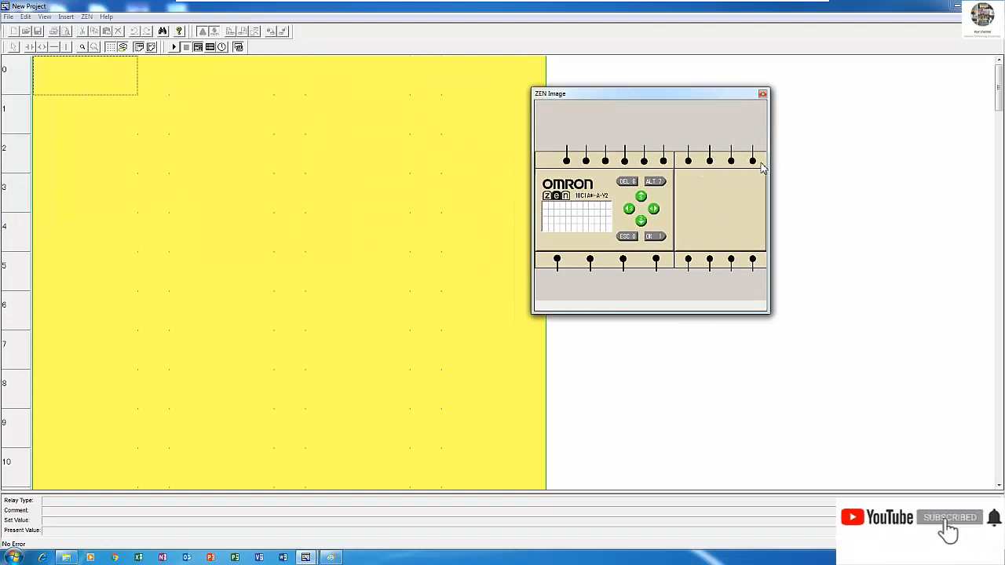
pyautogui.moveTo(715, 172)
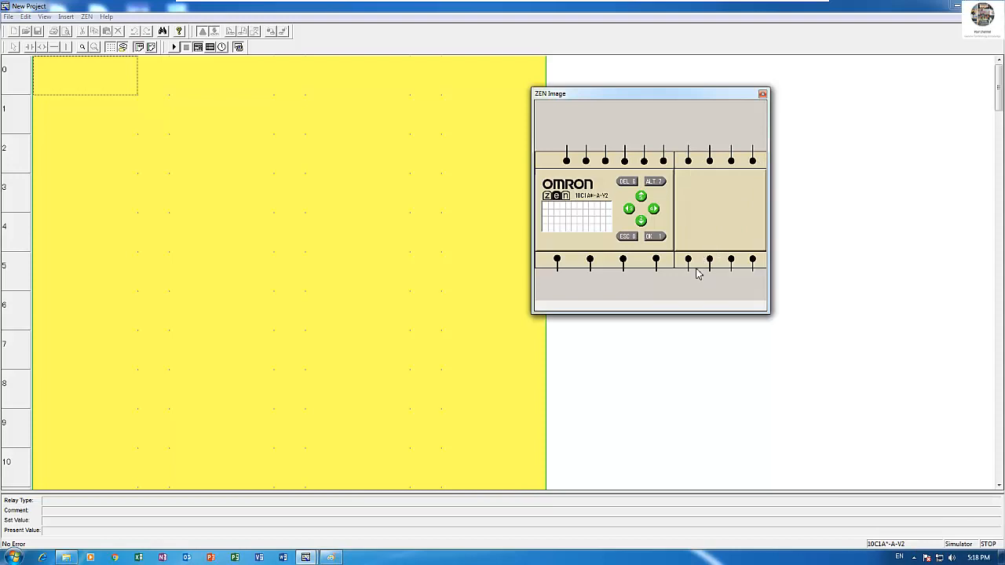
pyautogui.moveTo(698, 123)
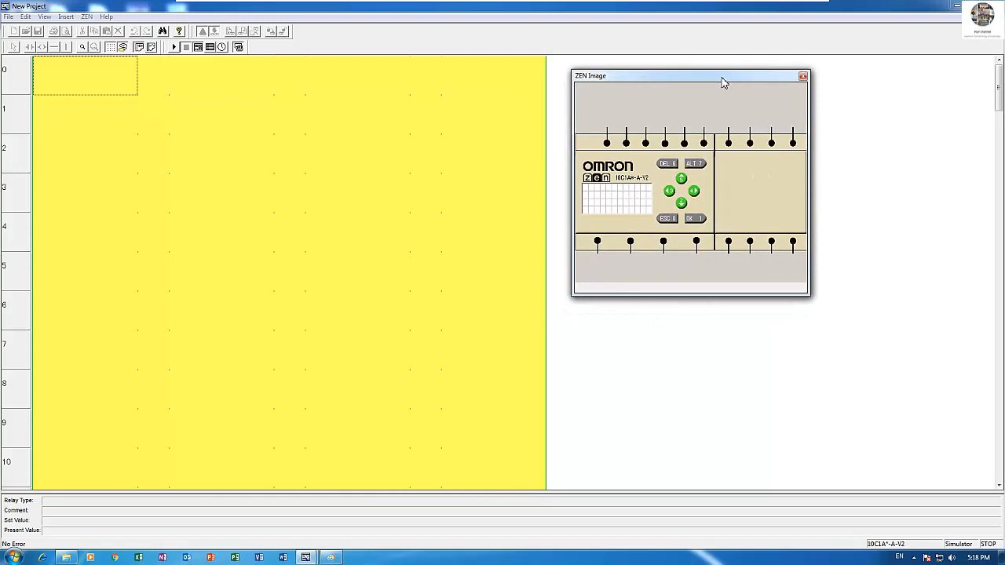
pyautogui.moveTo(253, 70)
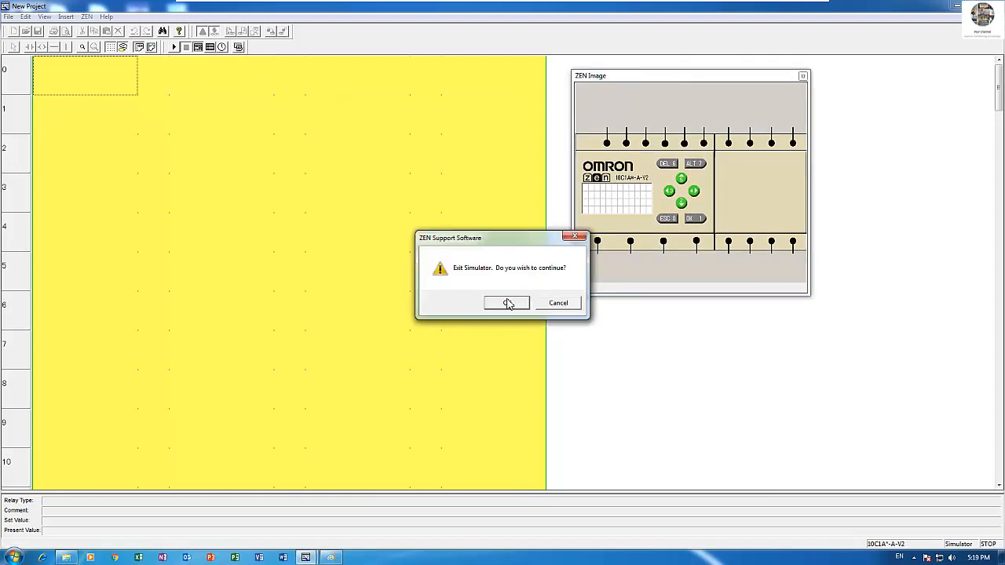
# Confirm exiting the simulator to return to offline editing
pyautogui.click(506, 303)
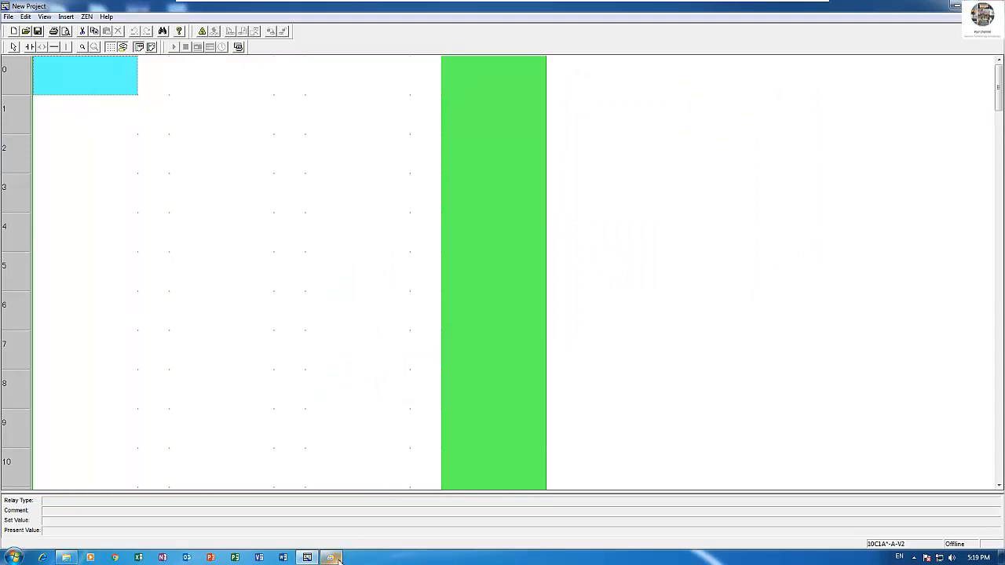
# Pencil the input X and output Y notes around the boxes in Paint
pyautogui.click(307, 558)
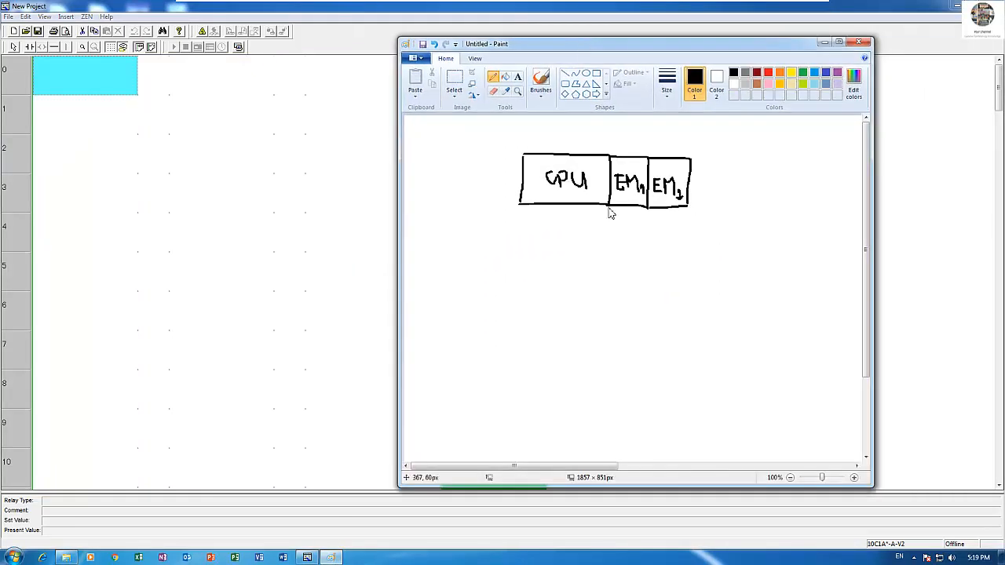
pyautogui.moveTo(628, 254)
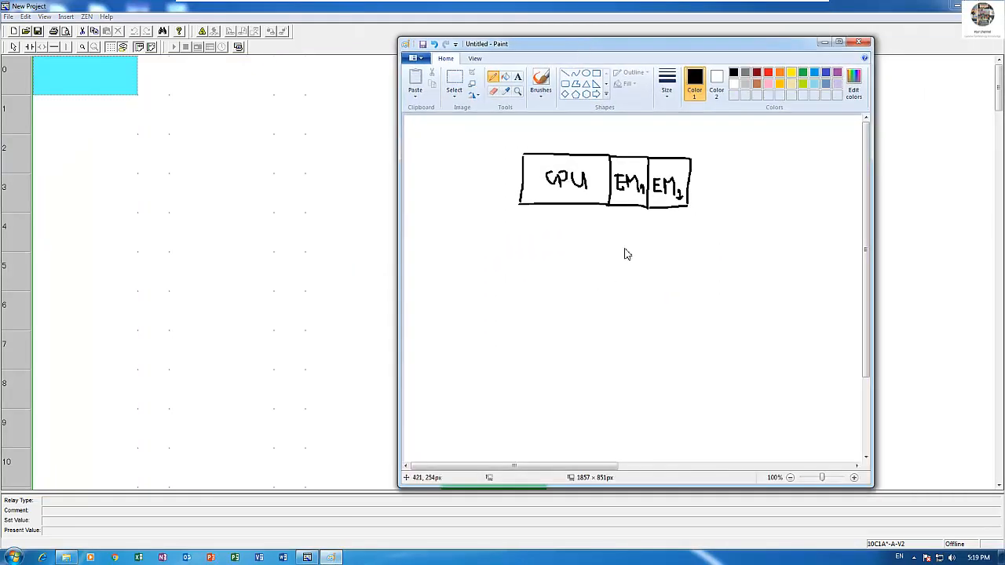
pyautogui.moveTo(629, 151)
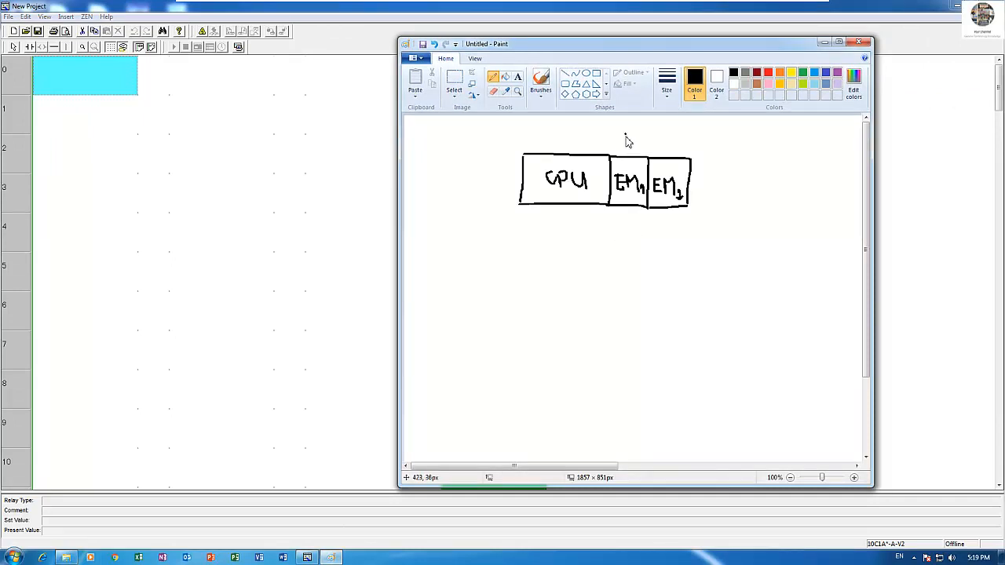
pyautogui.moveTo(628, 138)
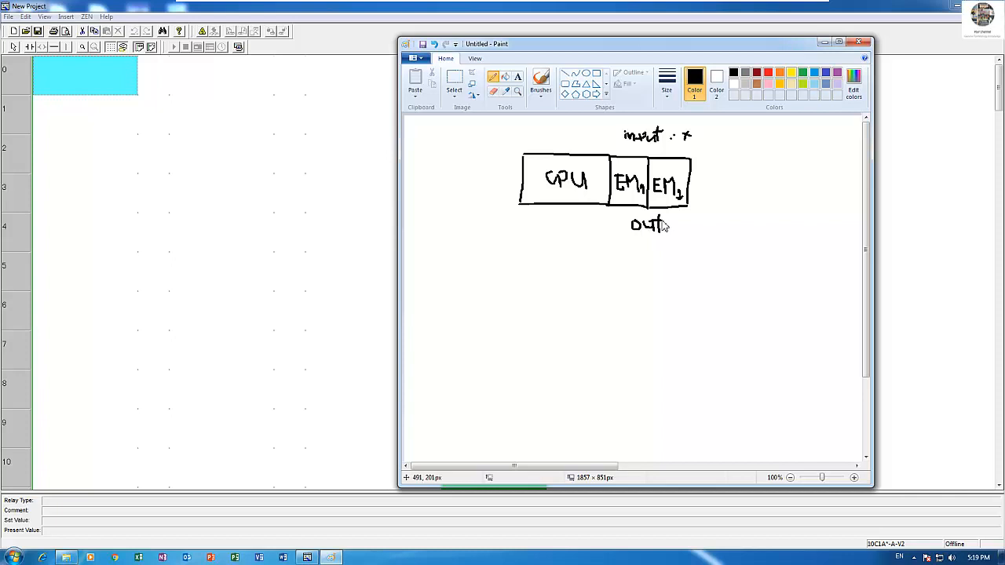
pyautogui.moveTo(678, 234)
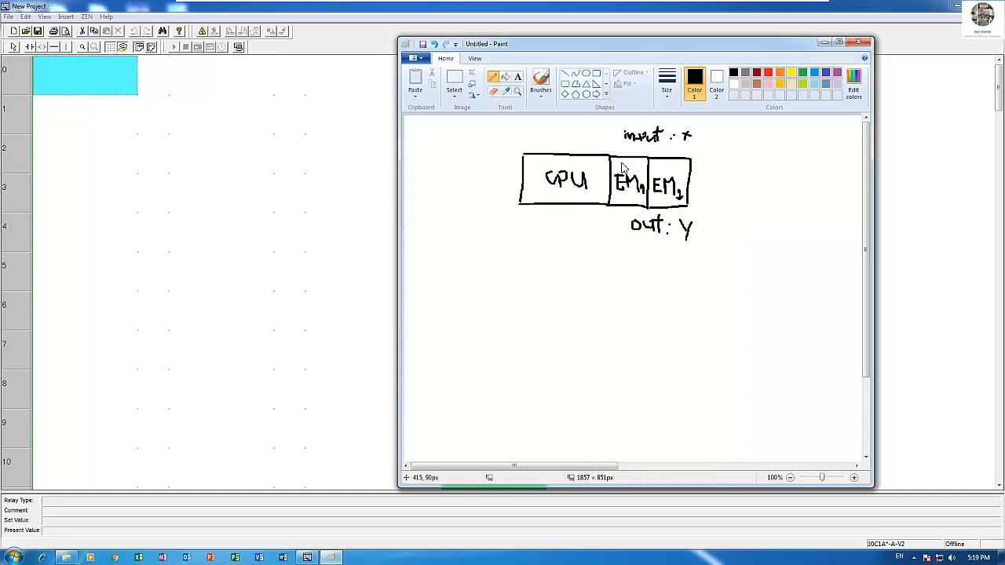
pyautogui.moveTo(487, 44); pyautogui.dragTo(539, 30)
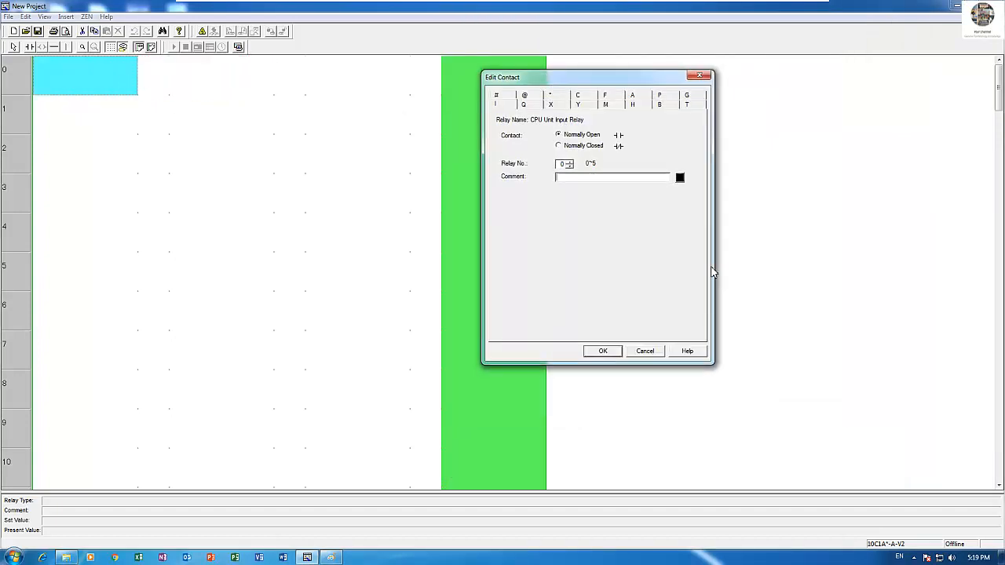
# Confirm the START contact on rung 0 and change it to an expansion X input
pyautogui.write('S')
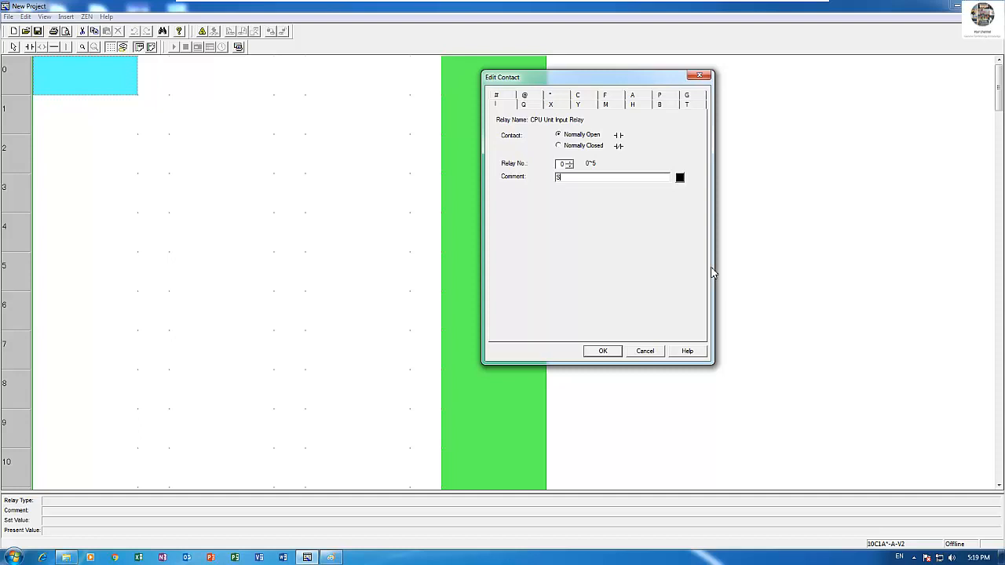
pyautogui.click(603, 352)
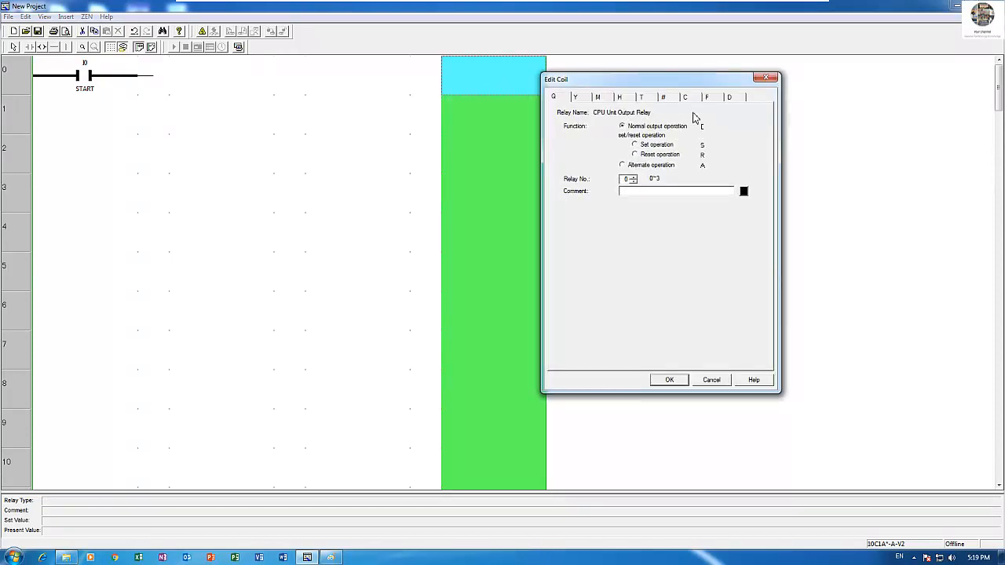
pyautogui.moveTo(636, 129)
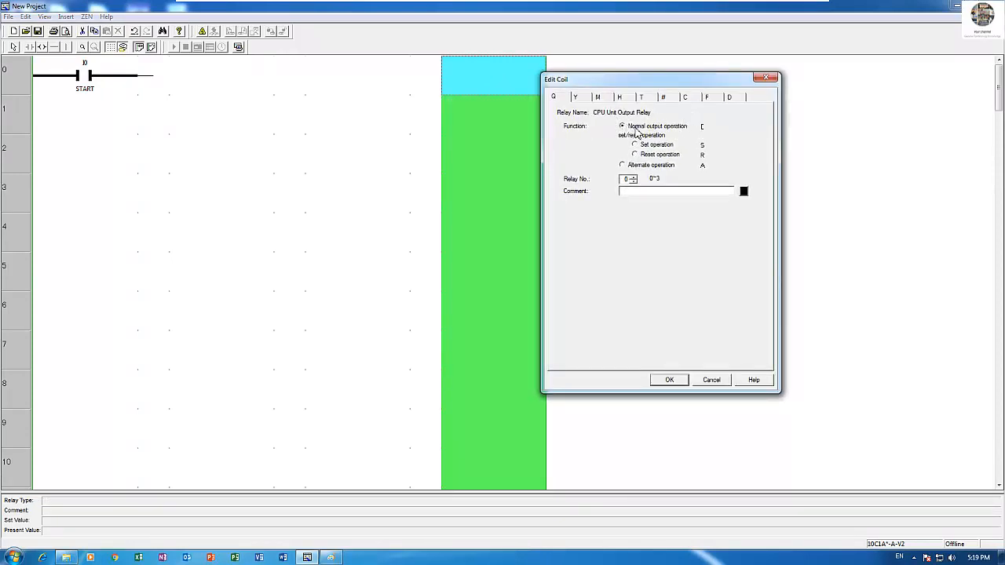
pyautogui.click(575, 98)
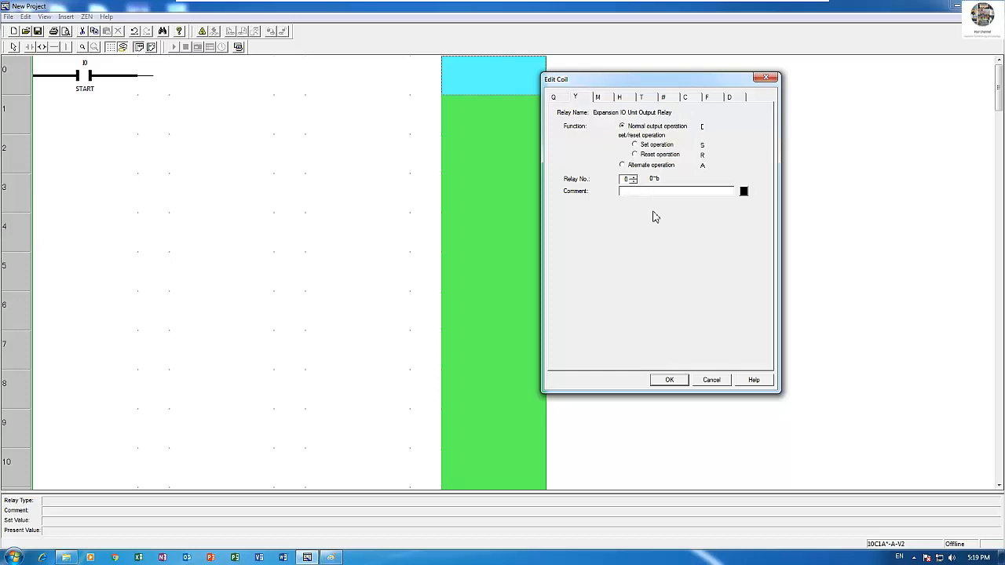
pyautogui.click(709, 379)
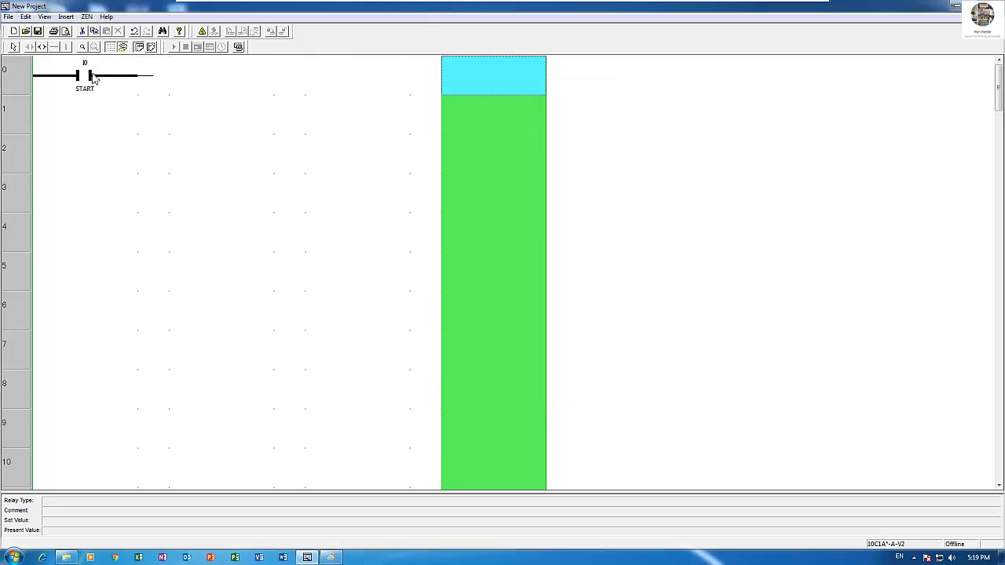
pyautogui.doubleClick(85, 75)
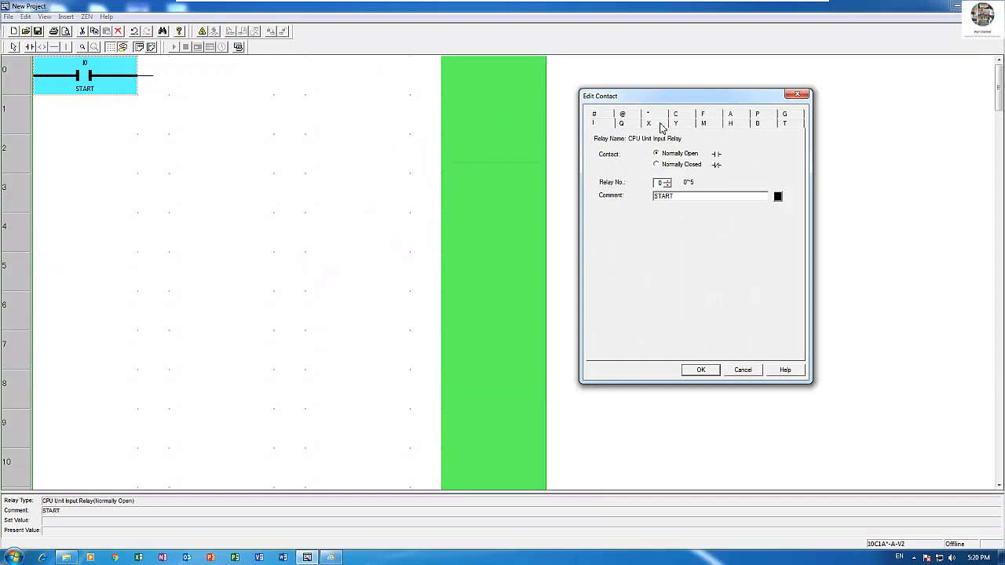
pyautogui.click(647, 123)
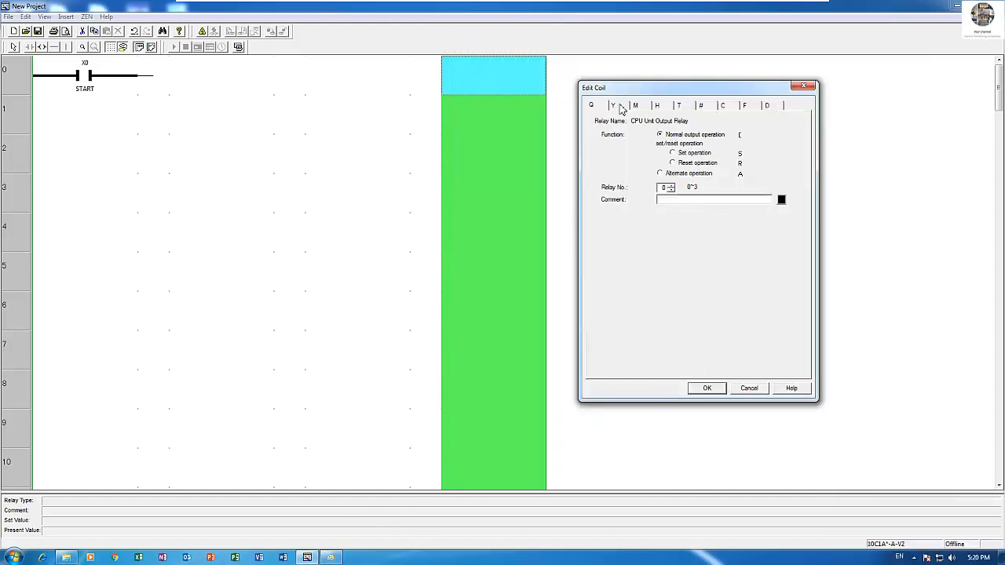
# Place an expansion Y output coil commented REALAY1 at the end of rung 0
pyautogui.click(612, 105)
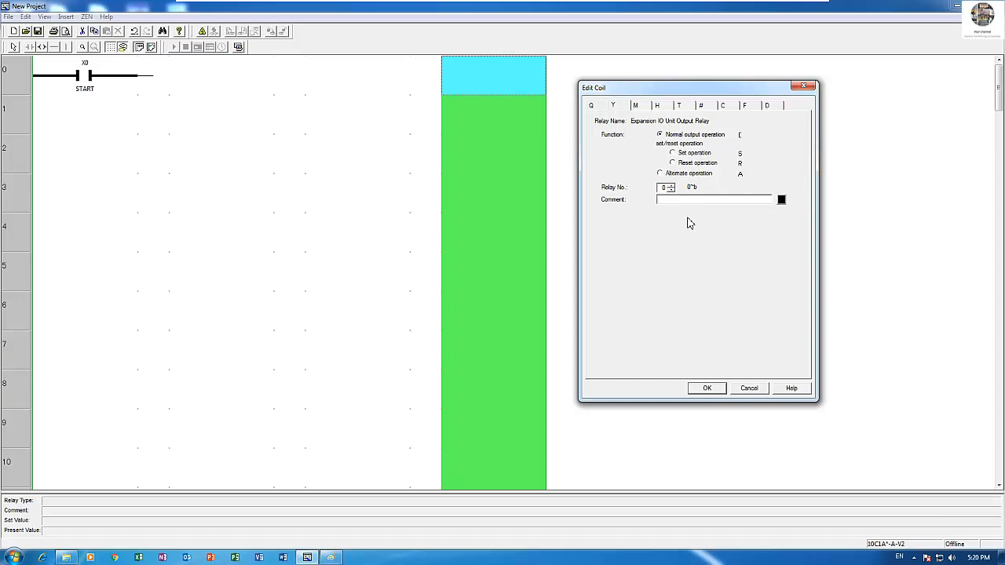
pyautogui.write('REALAY')
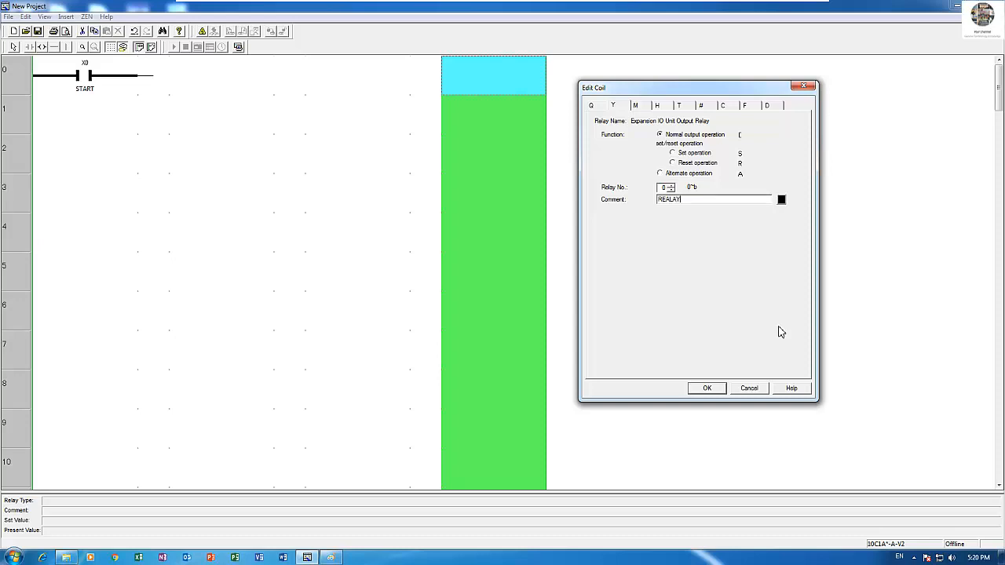
pyautogui.click(707, 387)
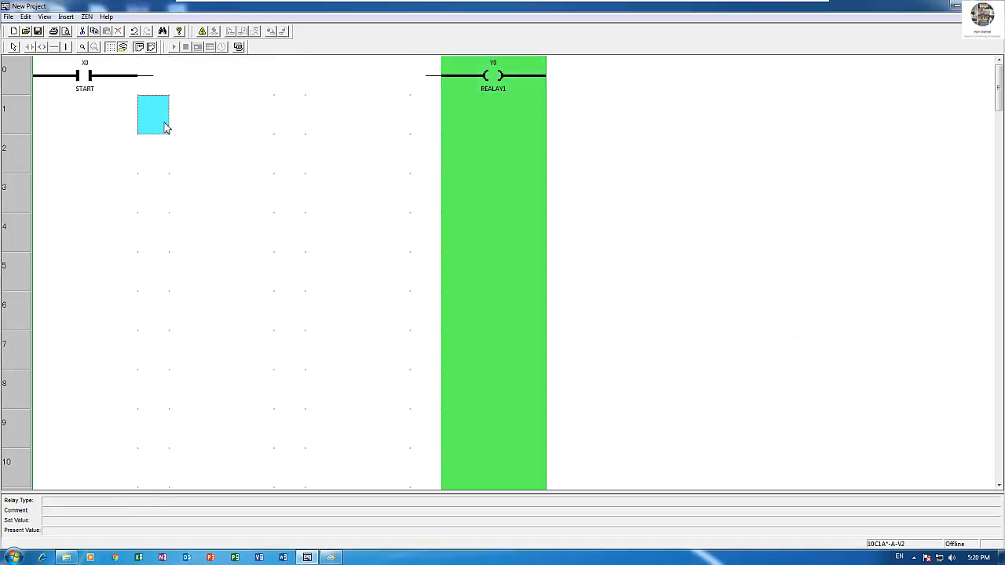
# Add a normally closed X1 contact commented STOP in series after START
pyautogui.click(154, 75)
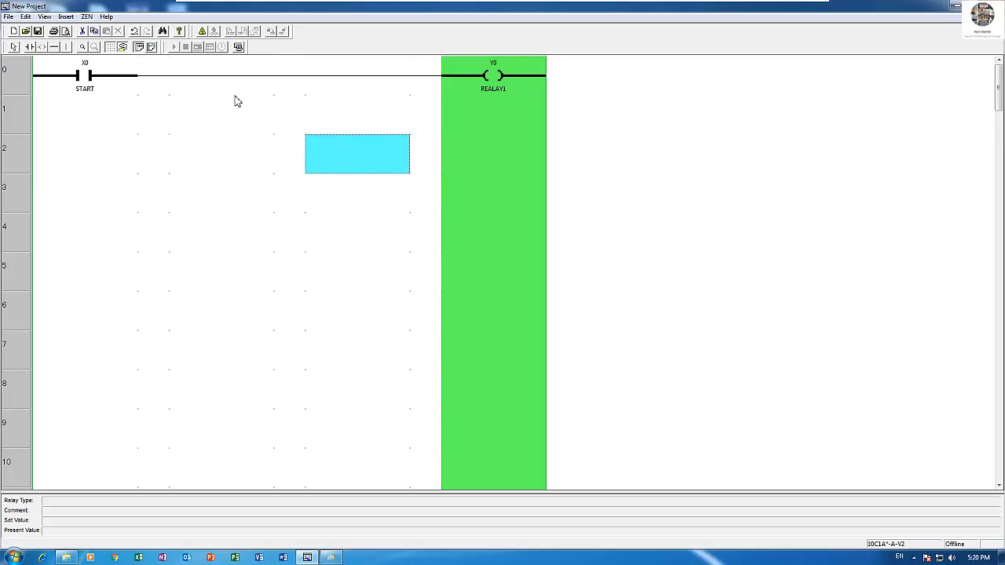
pyautogui.click(85, 114)
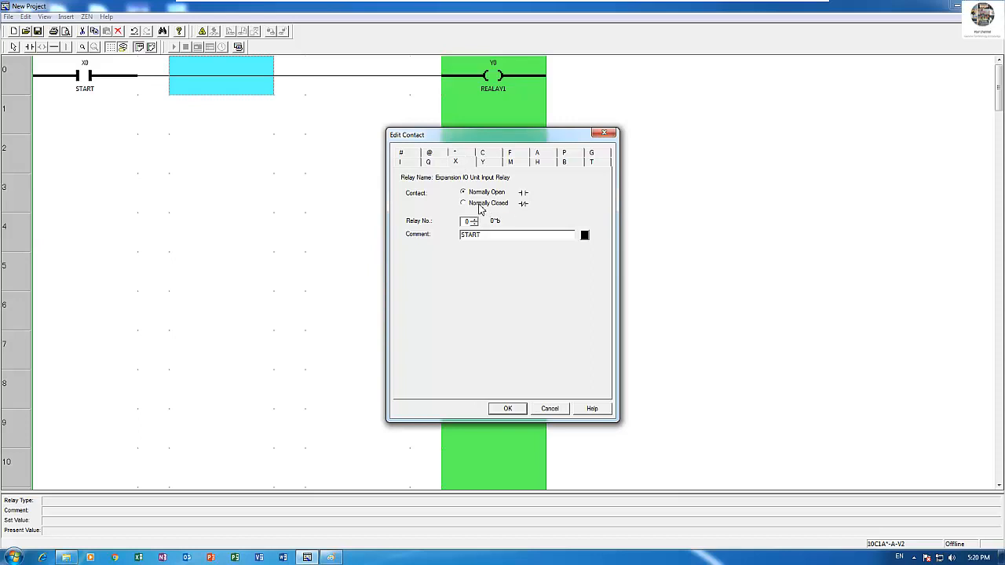
pyautogui.click(474, 218)
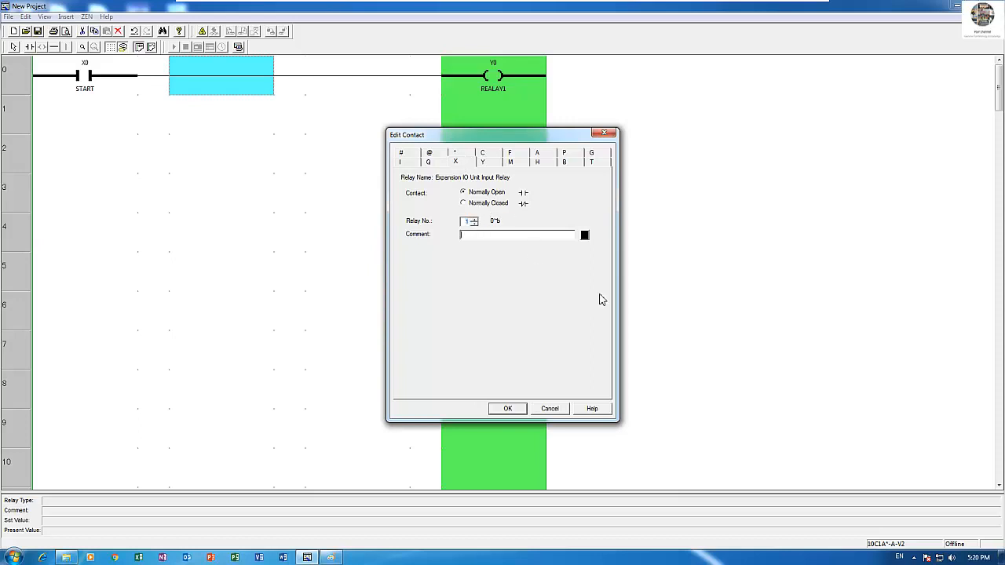
pyautogui.moveTo(526, 195)
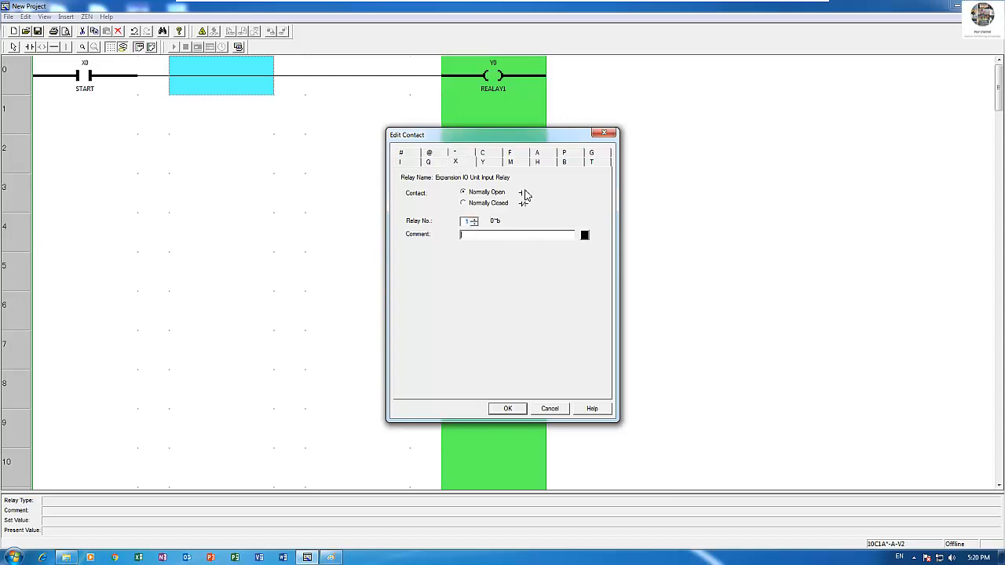
pyautogui.click(463, 203)
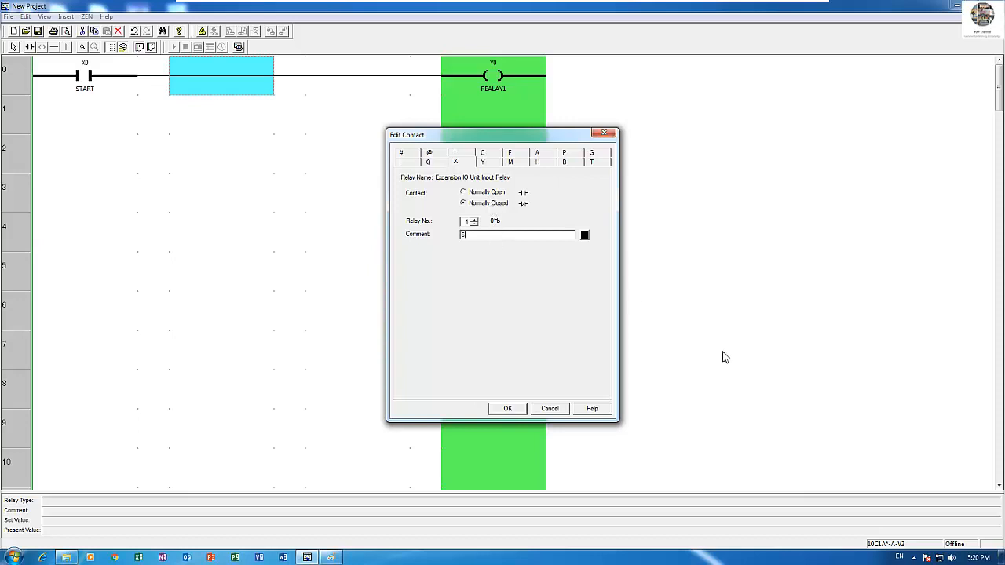
pyautogui.click(508, 408)
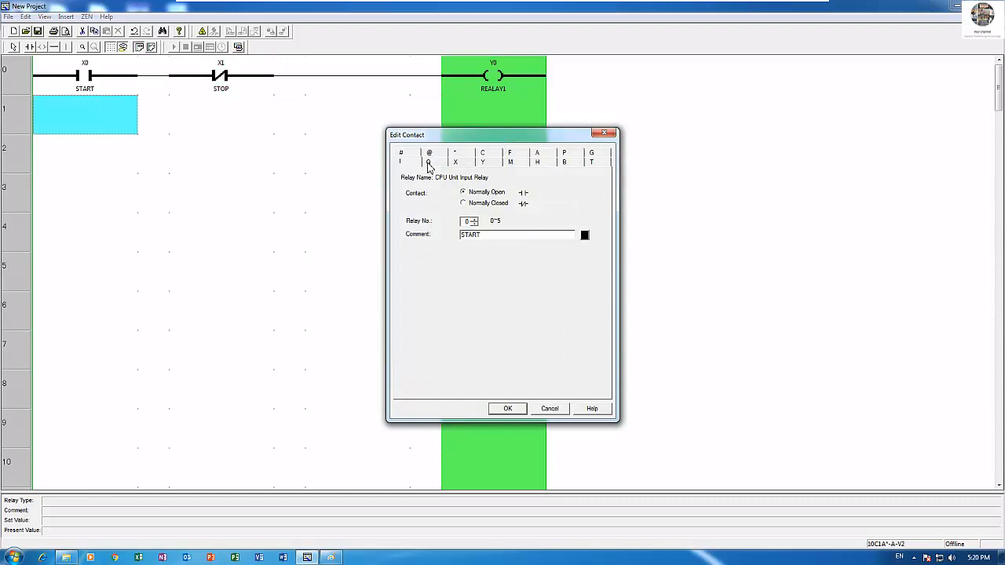
# Branch a normally open Y0 REALAY1 holding contact beneath START
pyautogui.click(482, 161)
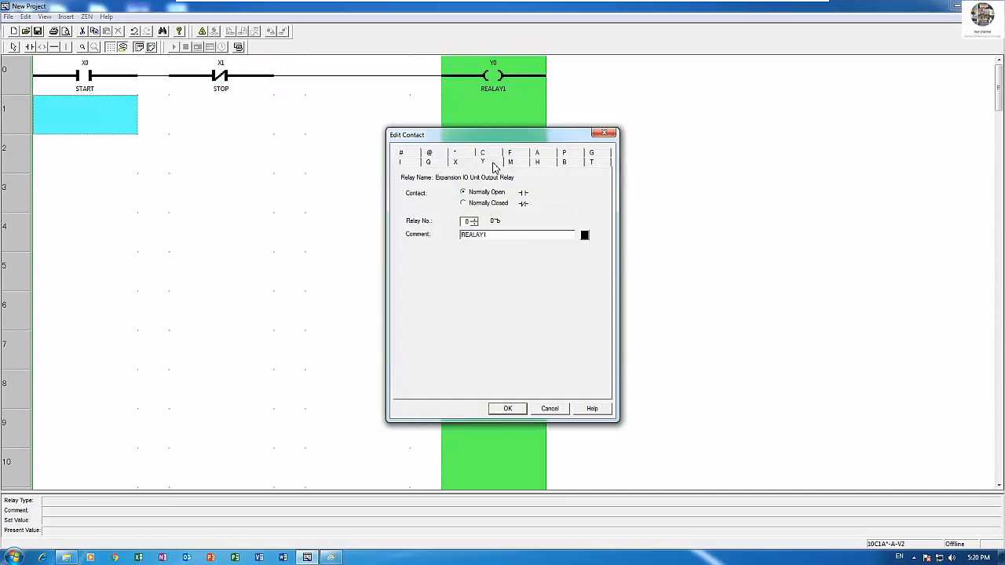
pyautogui.click(508, 409)
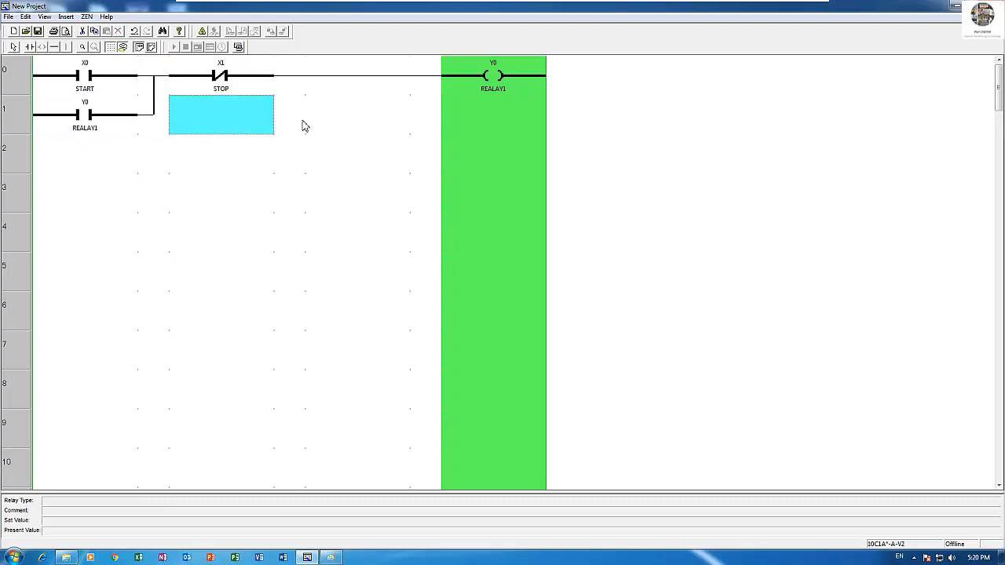
pyautogui.moveTo(330, 119)
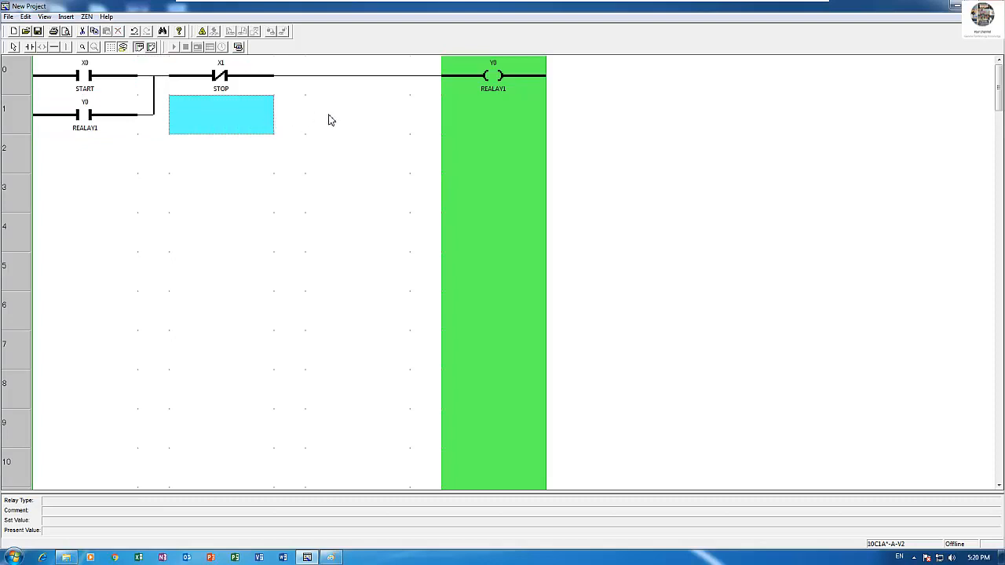
pyautogui.moveTo(239, 47)
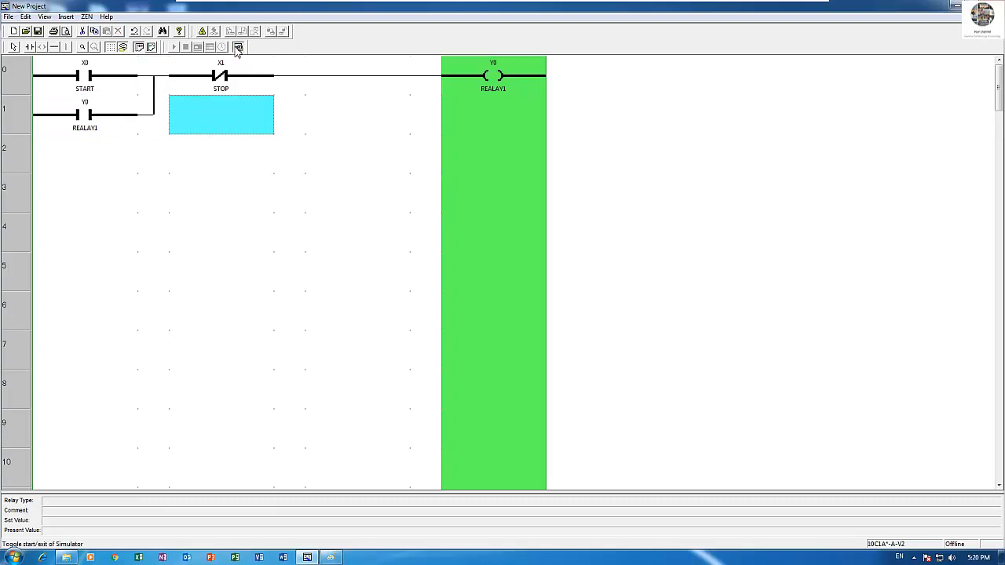
# Start the simulator in RUN mode and pulse input X0 so output Y0 stays latched on
pyautogui.click(239, 47)
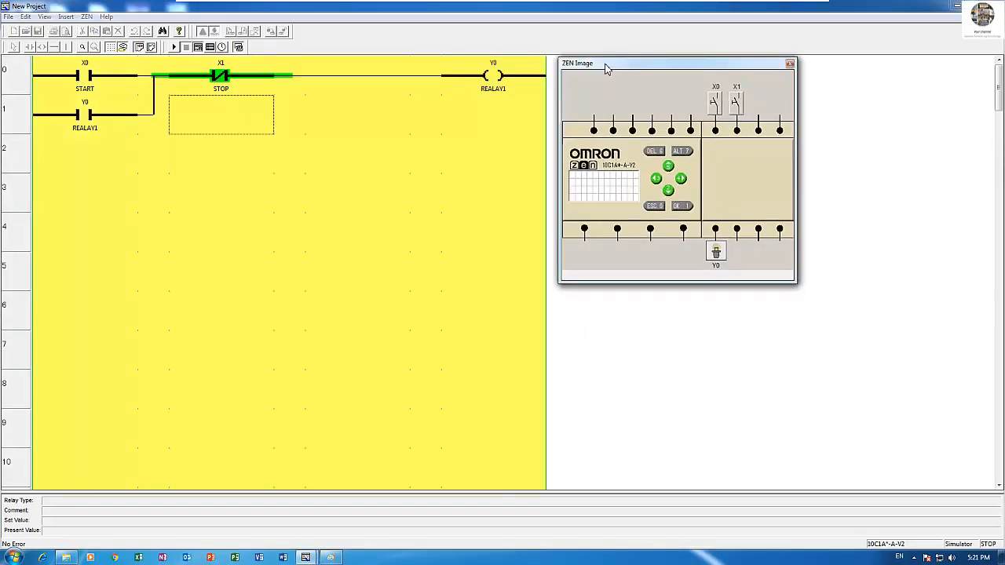
pyautogui.moveTo(628, 102)
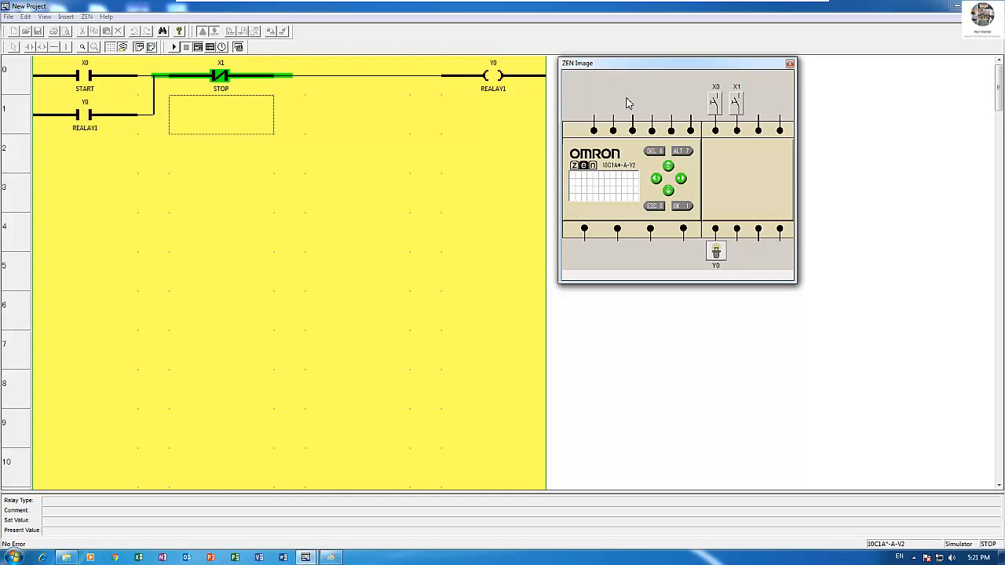
pyautogui.click(173, 47)
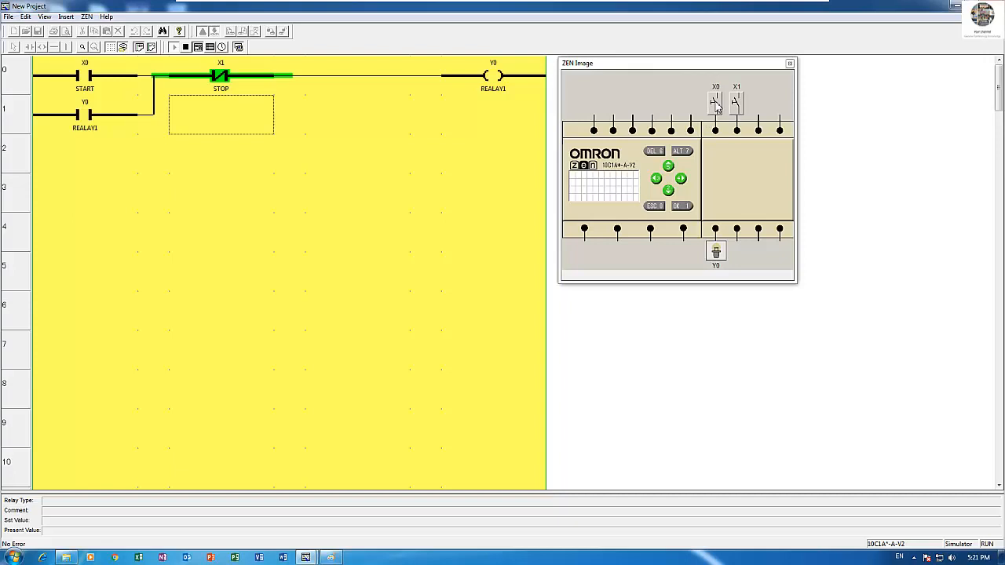
pyautogui.click(715, 102)
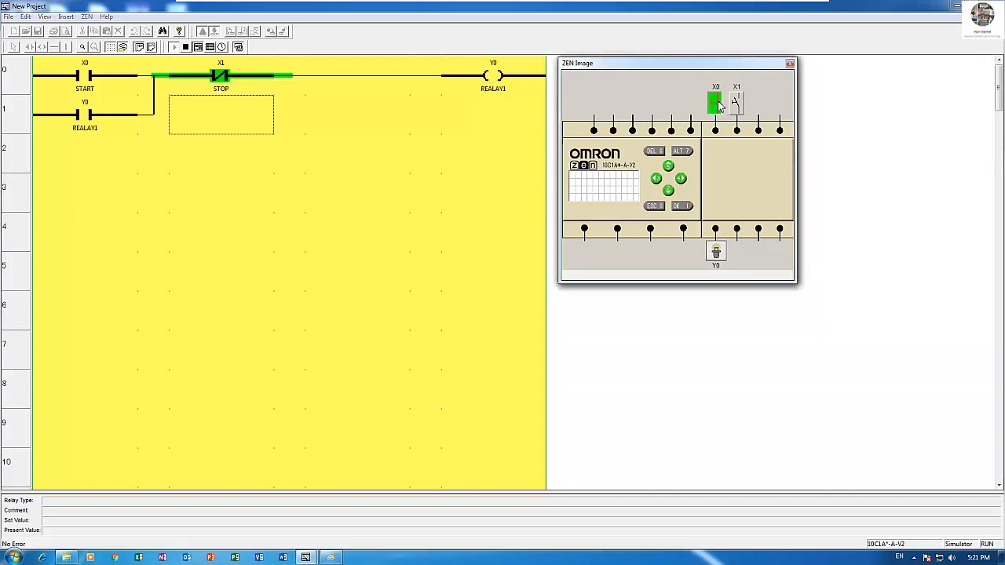
pyautogui.click(715, 102)
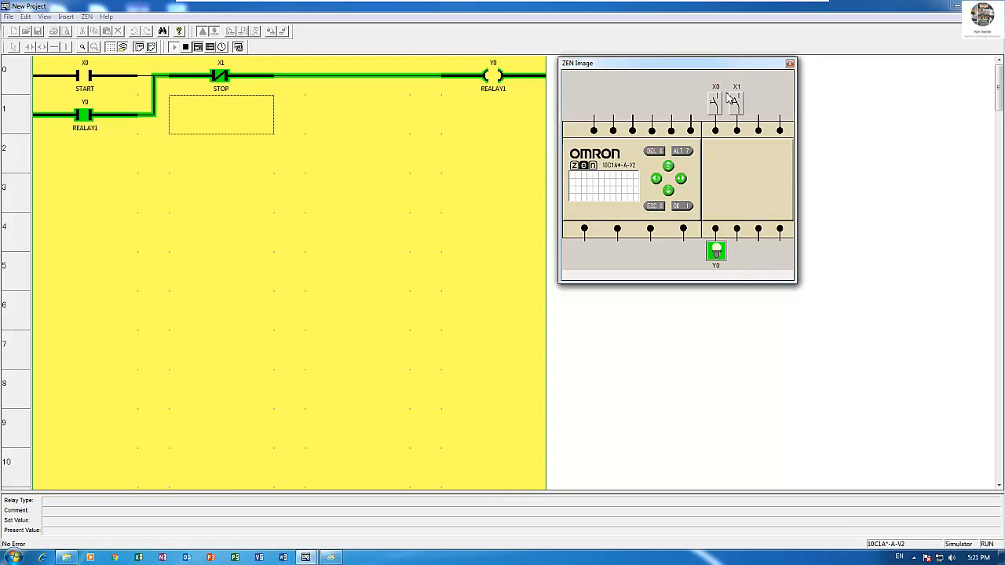
pyautogui.moveTo(730, 264)
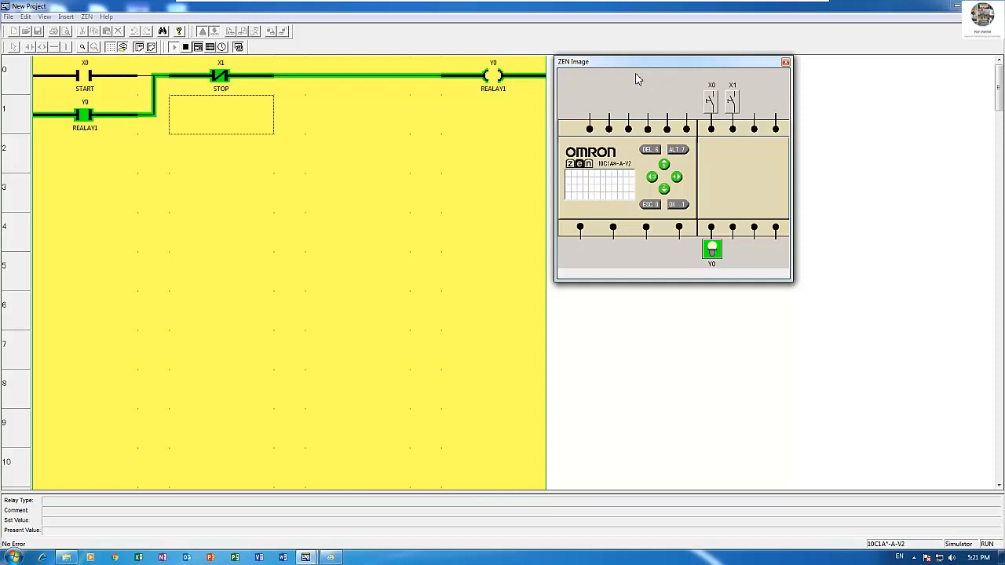
pyautogui.moveTo(641, 66)
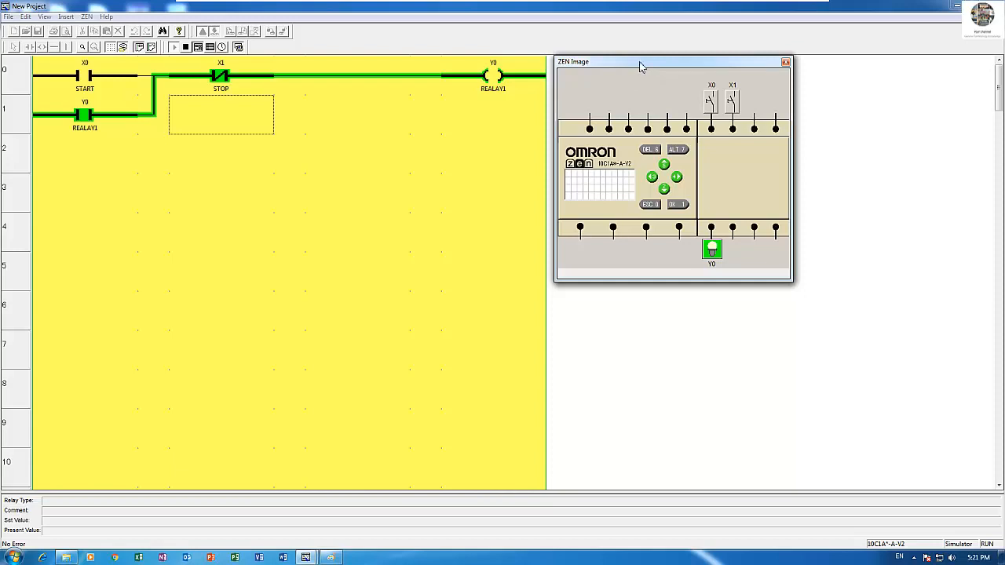